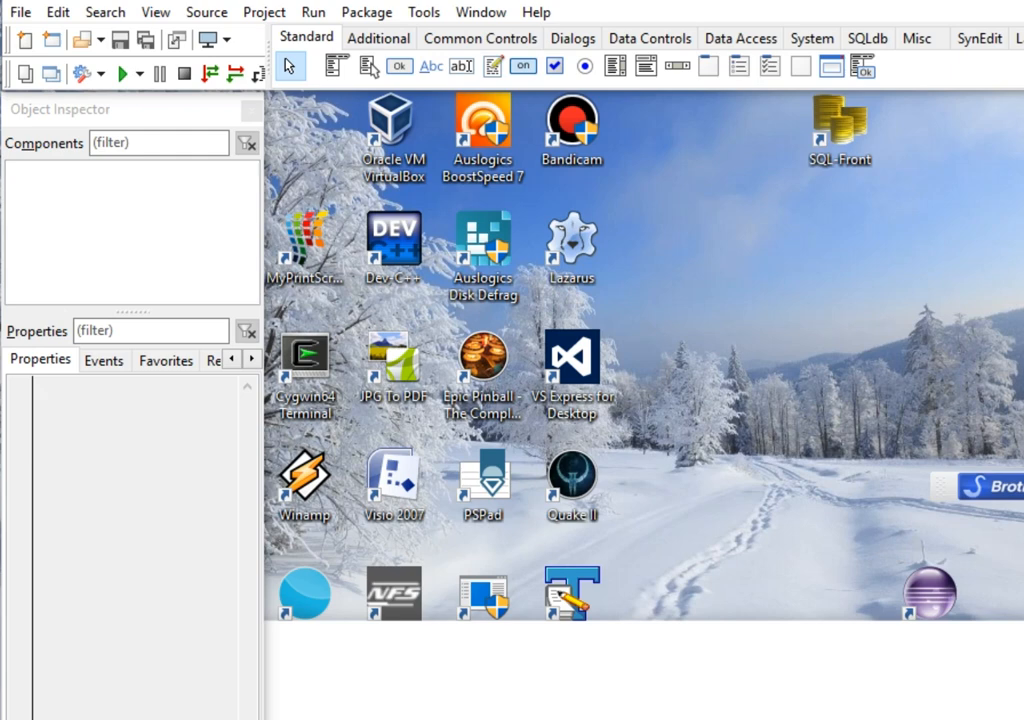
Step: View the Lazarus version and license information in the About dialog, then close it
click(536, 12)
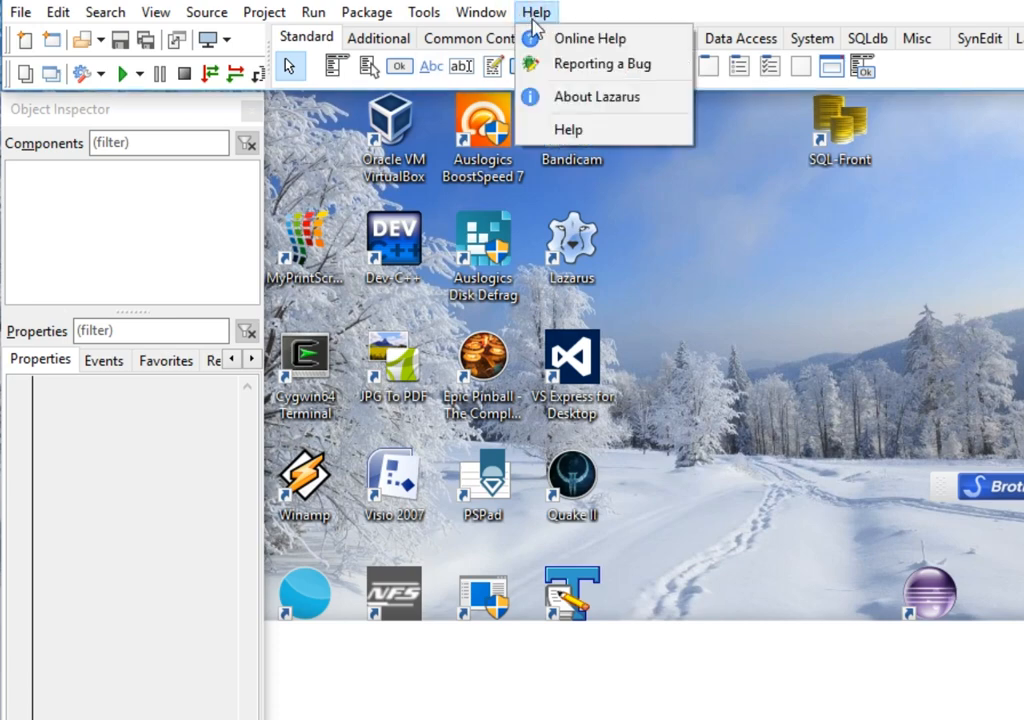
click(592, 96)
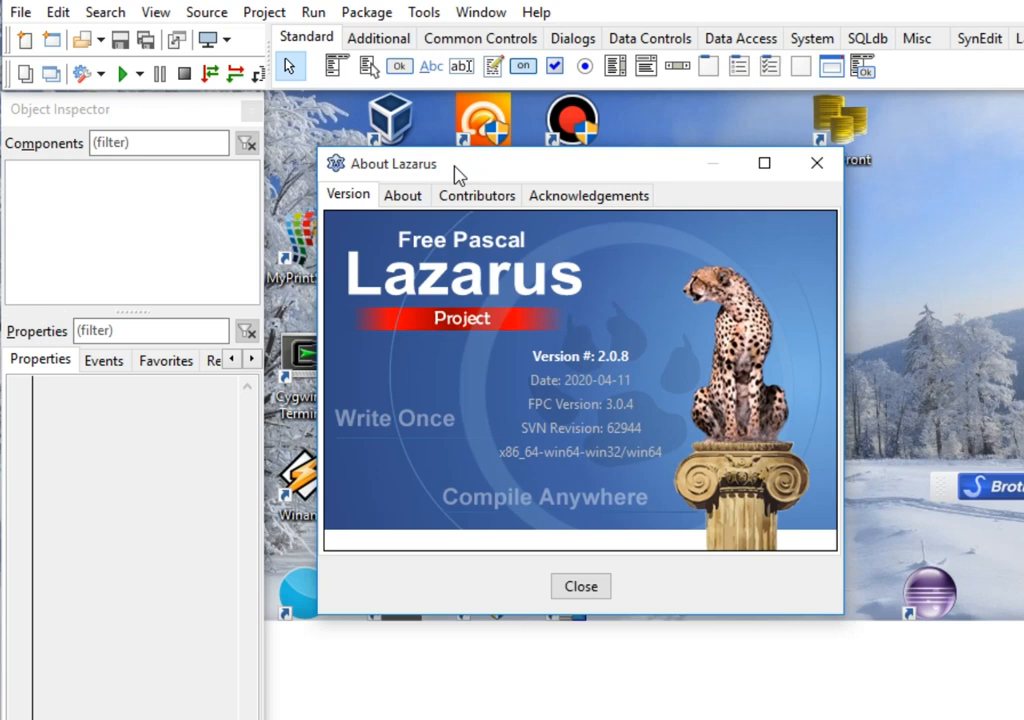
mouse_move(546, 316)
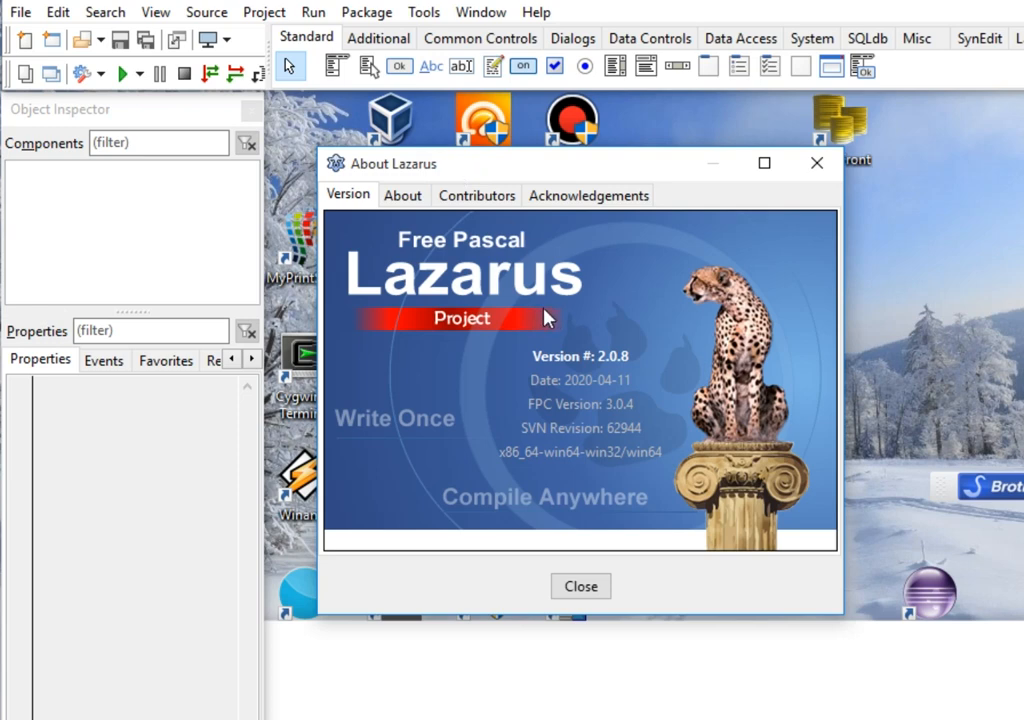
mouse_move(512, 248)
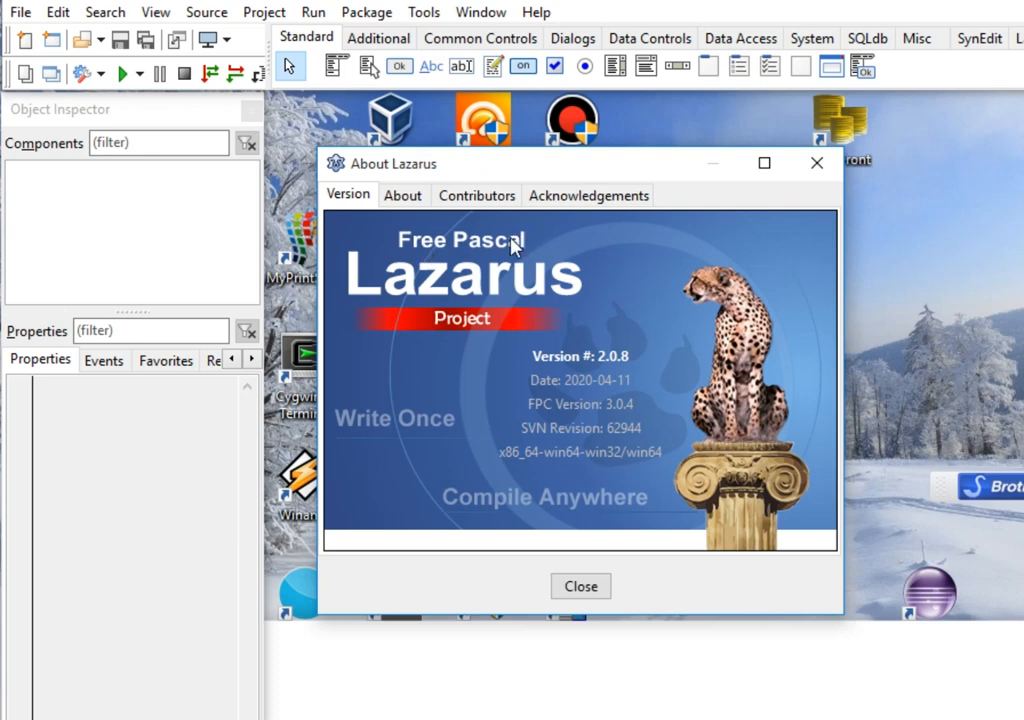
click(402, 196)
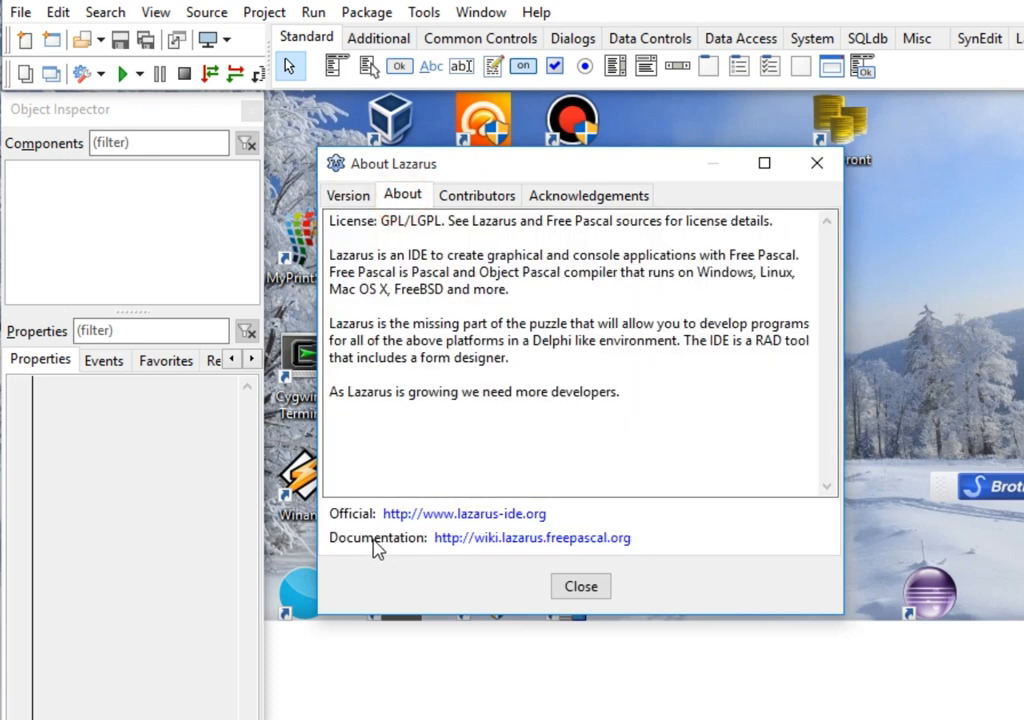
mouse_move(600, 524)
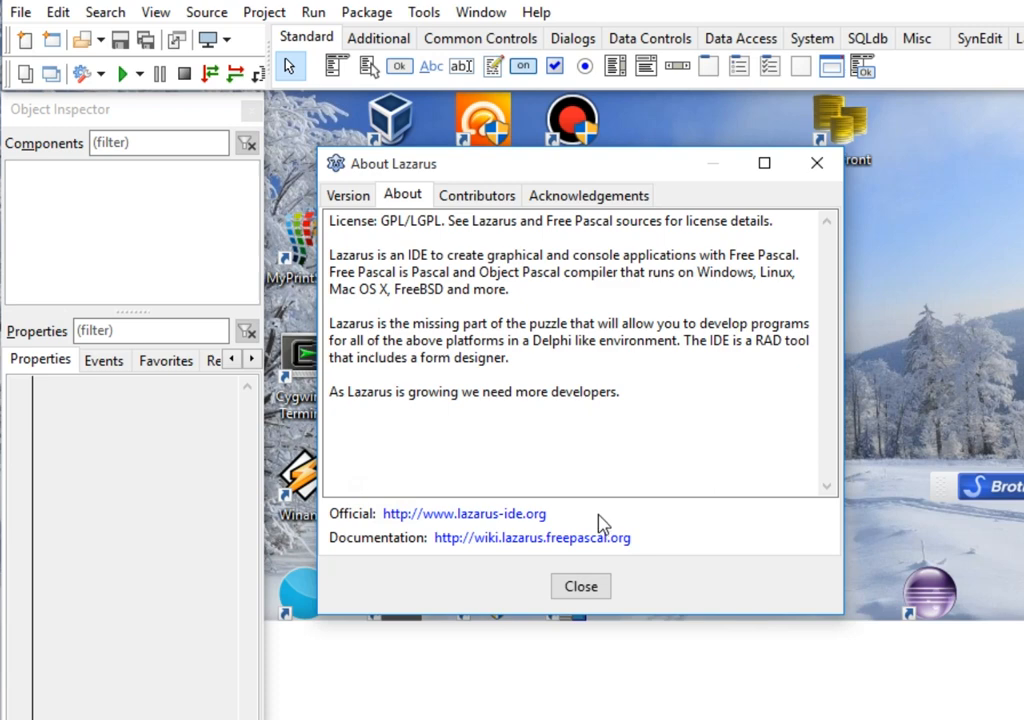
mouse_move(580, 546)
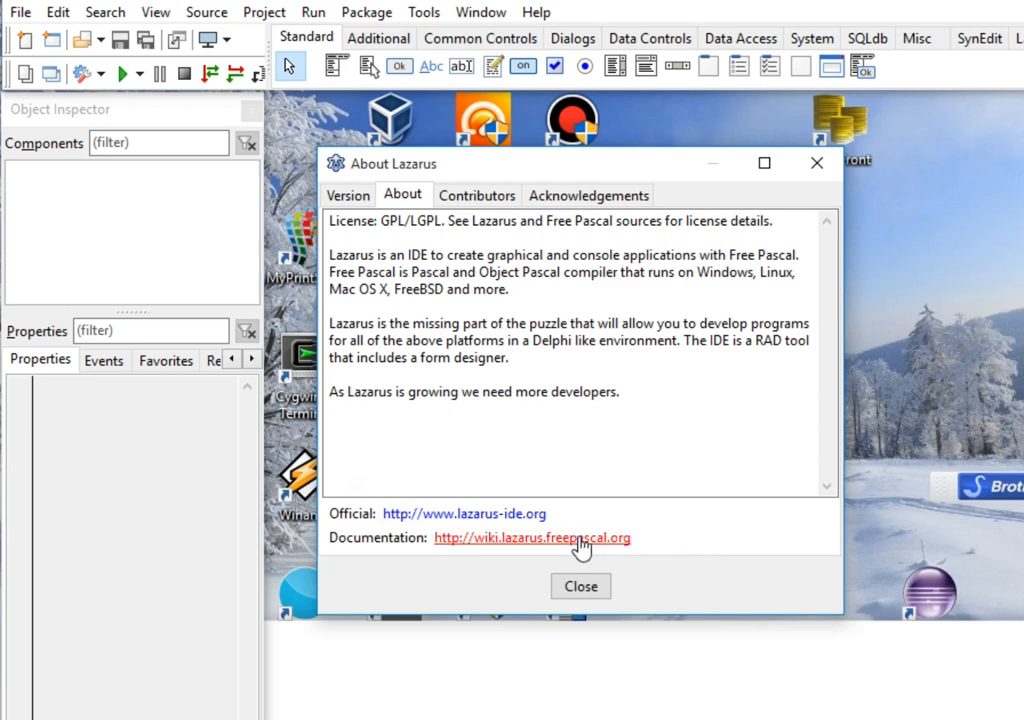
mouse_move(580, 586)
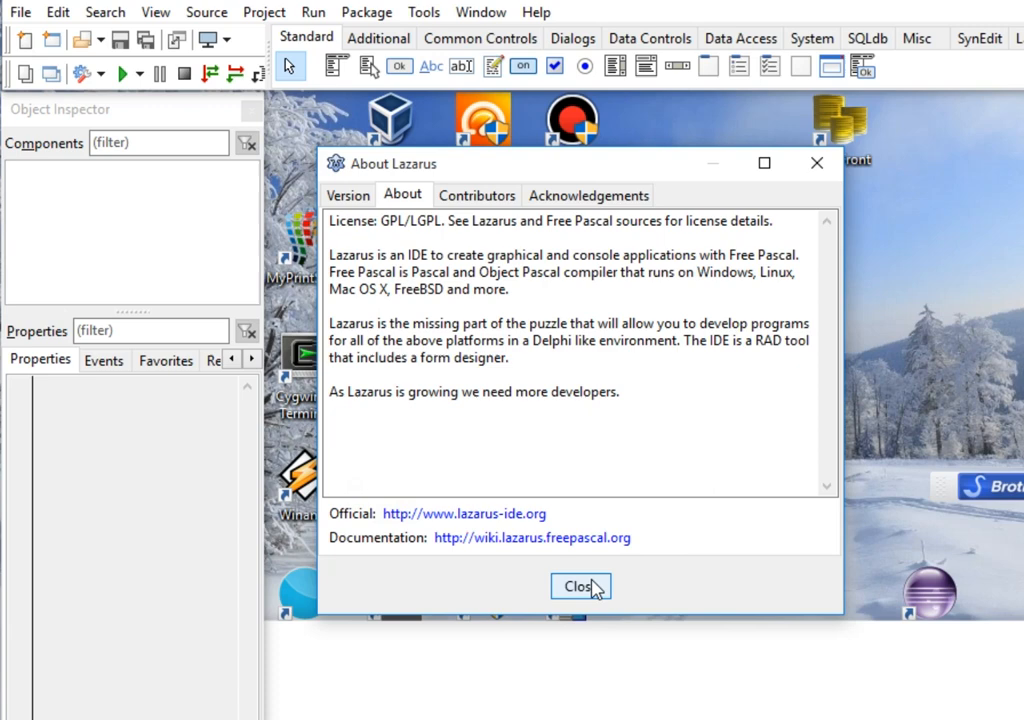
click(580, 586)
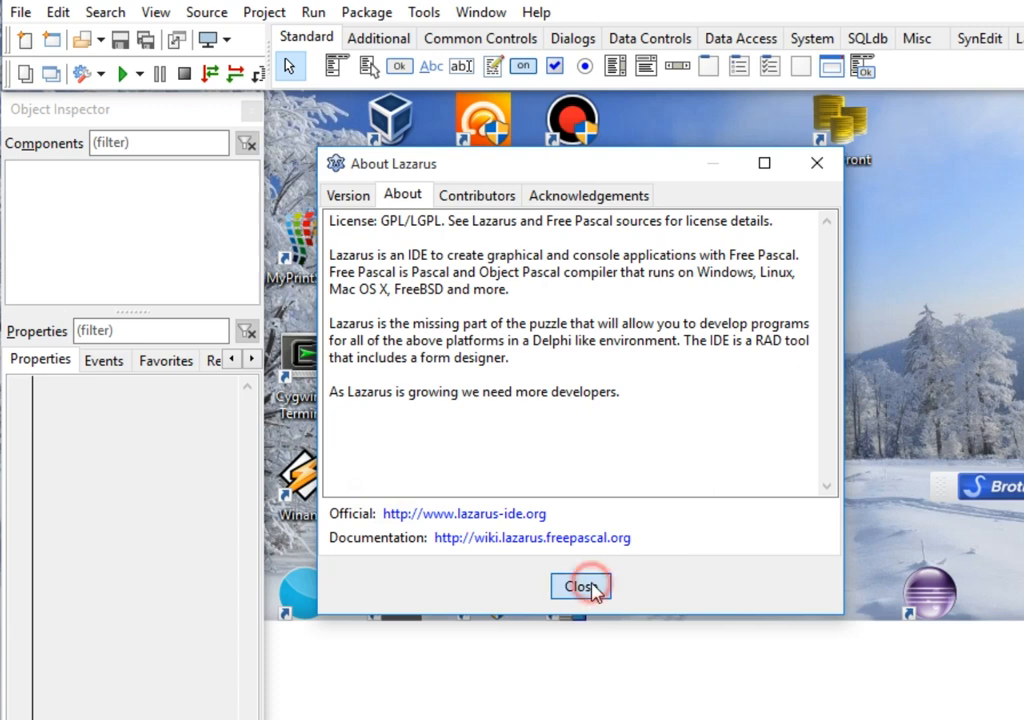
click(580, 586)
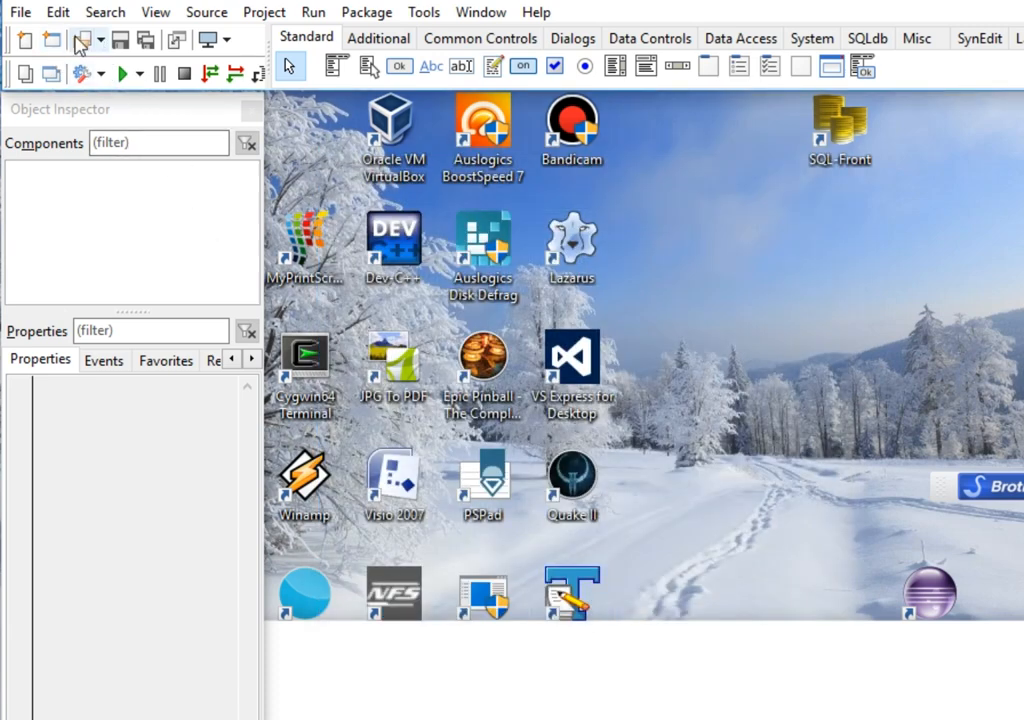
Step: Create a new Simple Program project from the File > New templates
click(20, 12)
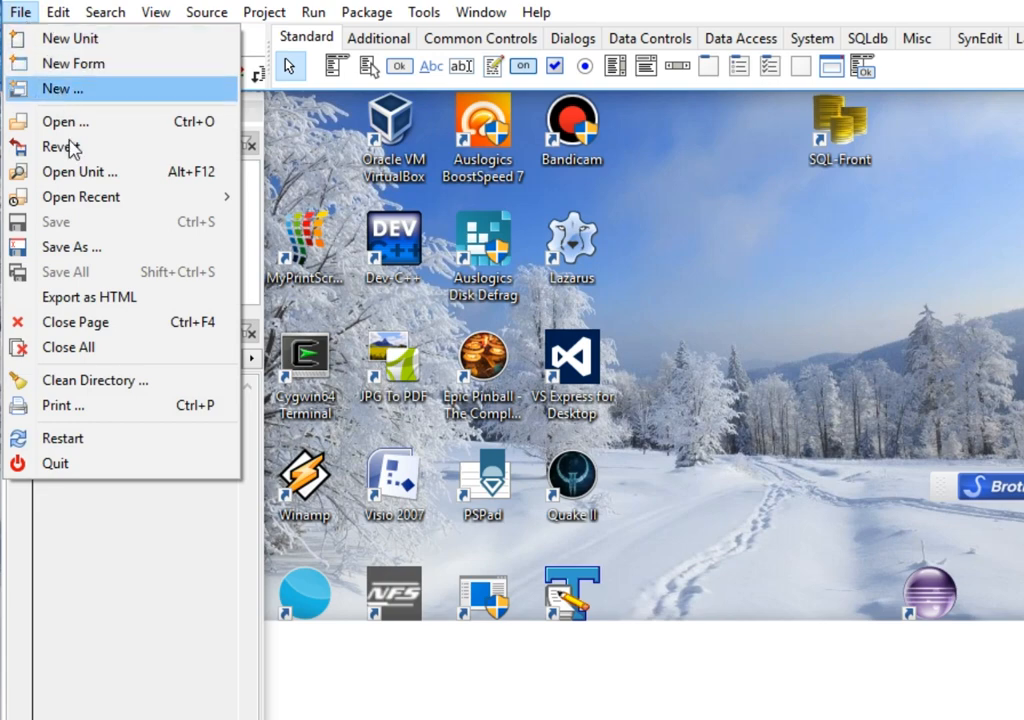
click(62, 88)
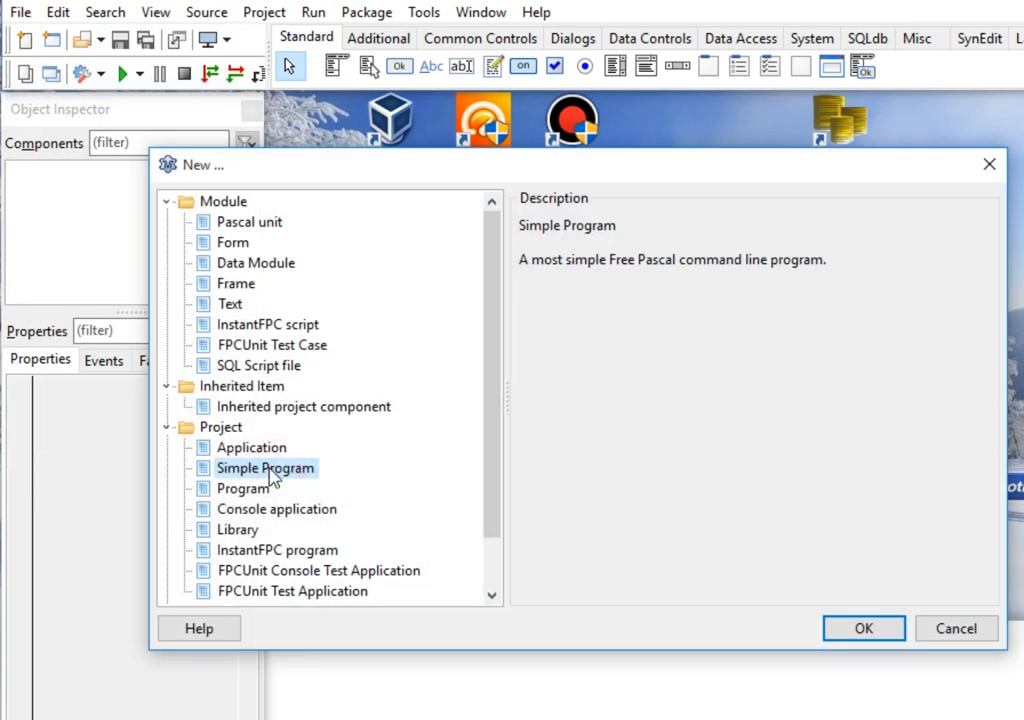
click(862, 628)
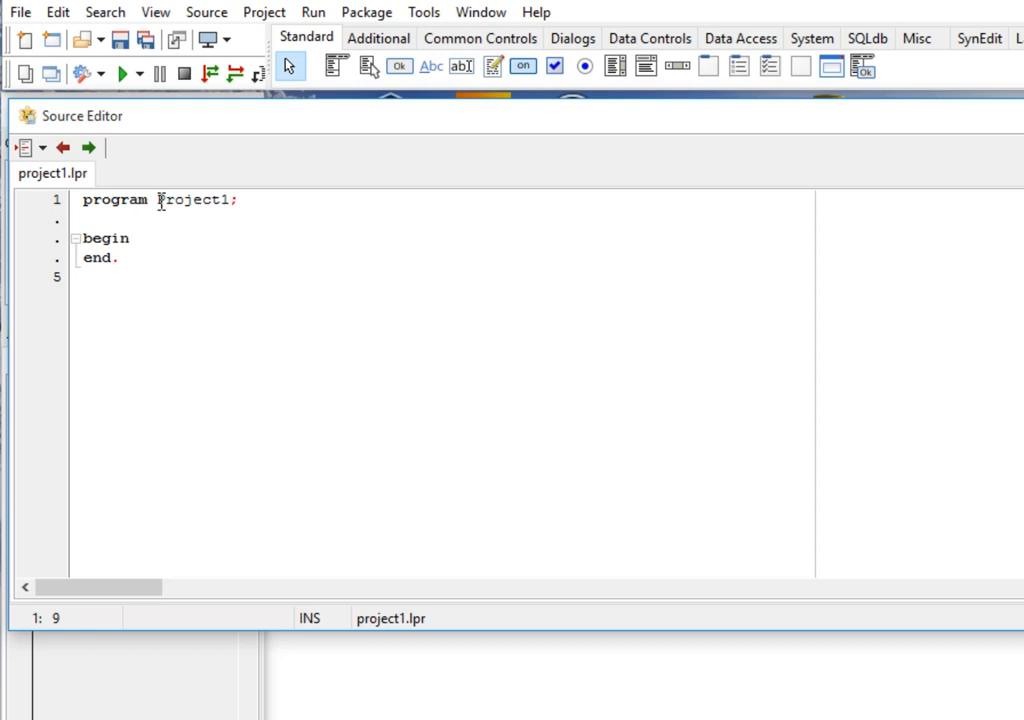
Step: Rename the program from Project1 to Hello_World in the program header
double_click(192, 200)
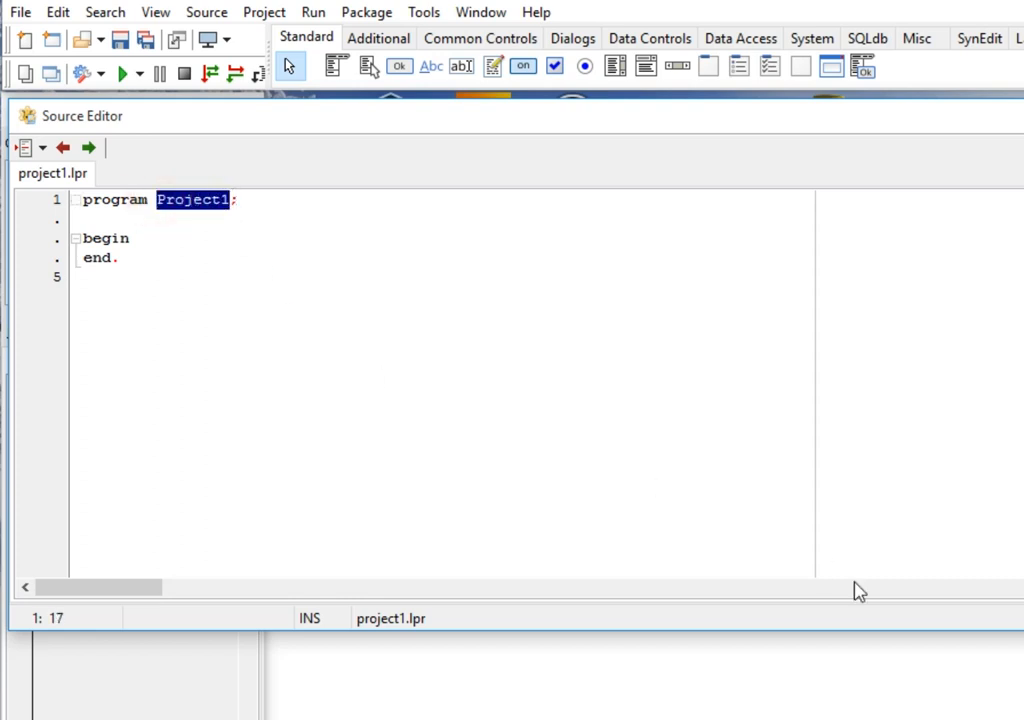
key(Delete)
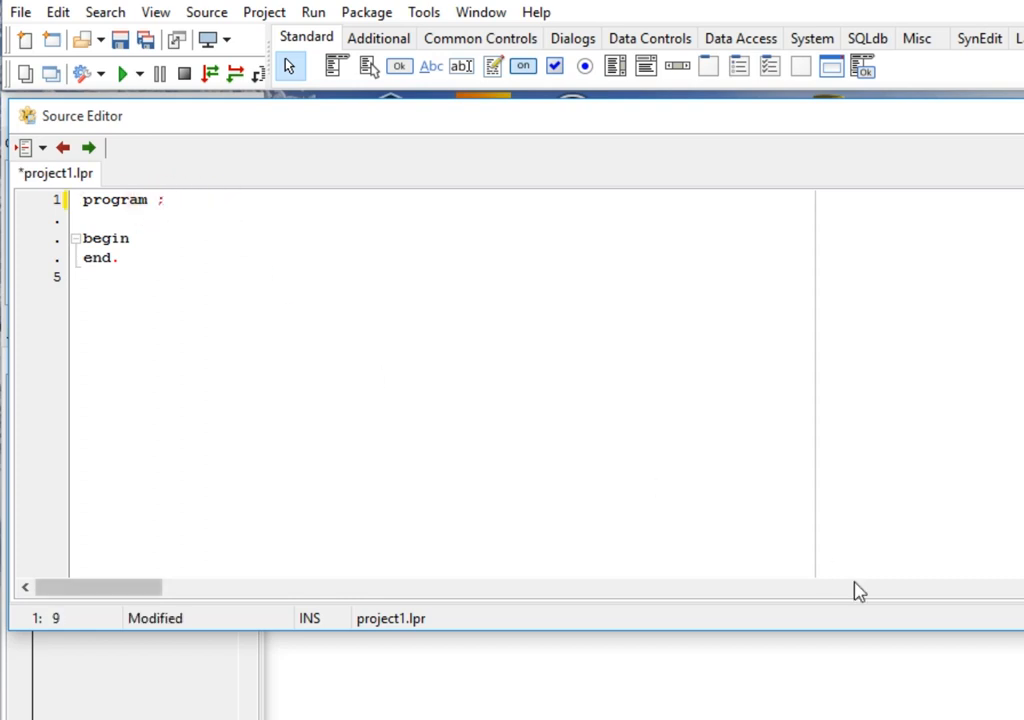
text(Hello)
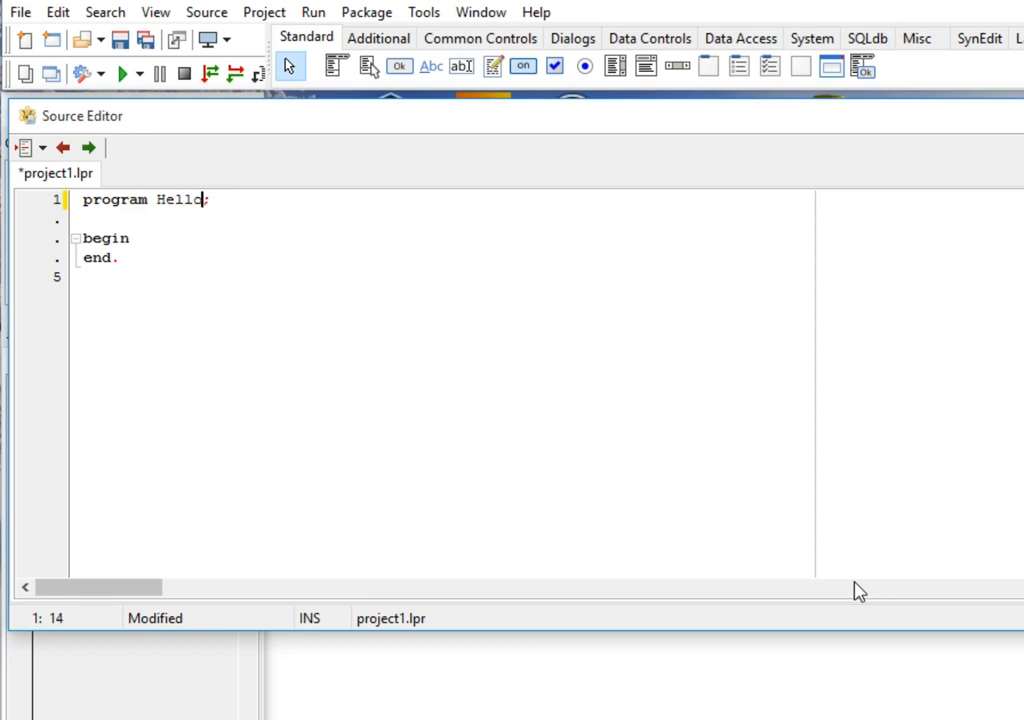
text(_World)
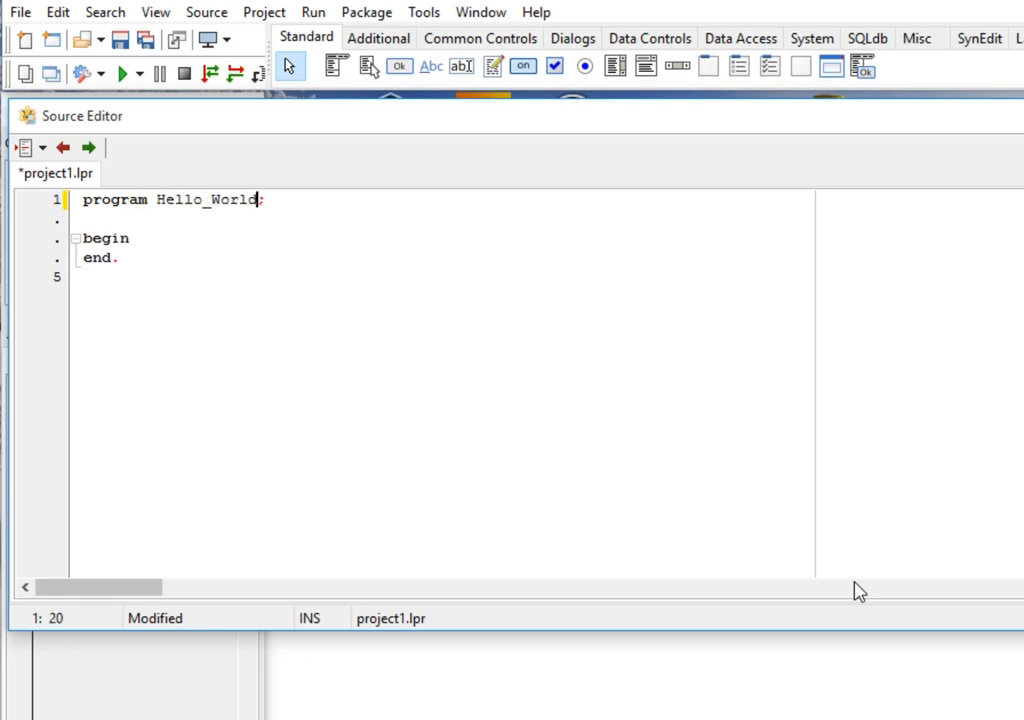
key(Return)
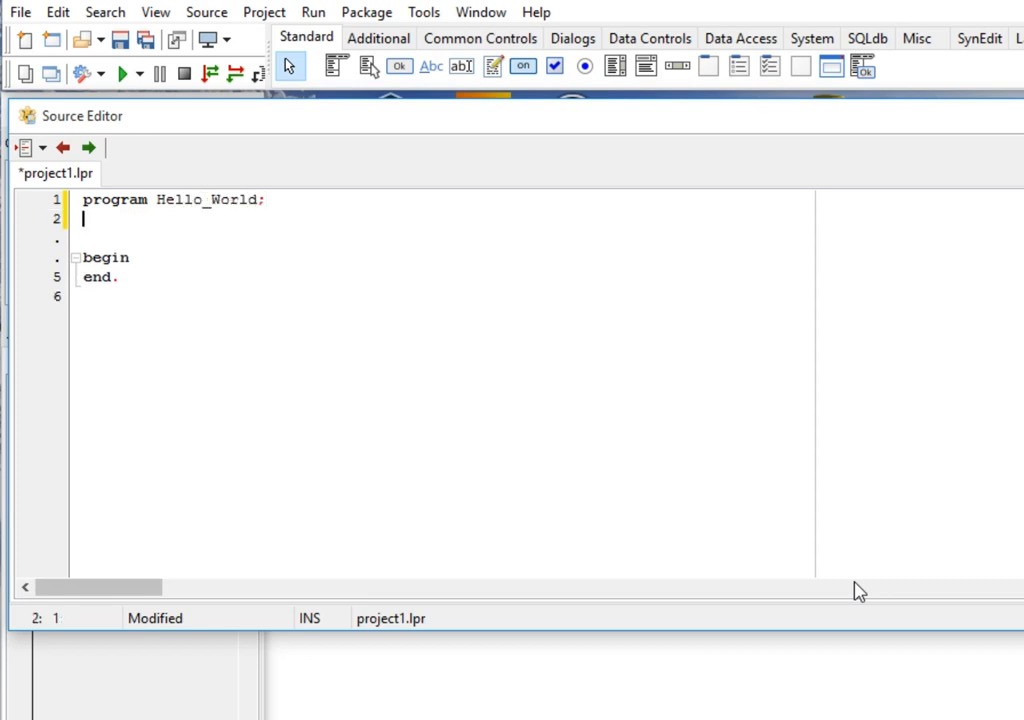
Step: Add a 'Uses Crt;' clause below the header, removing a mistyped 'Goxoy' fragment
text(Uses Cr)
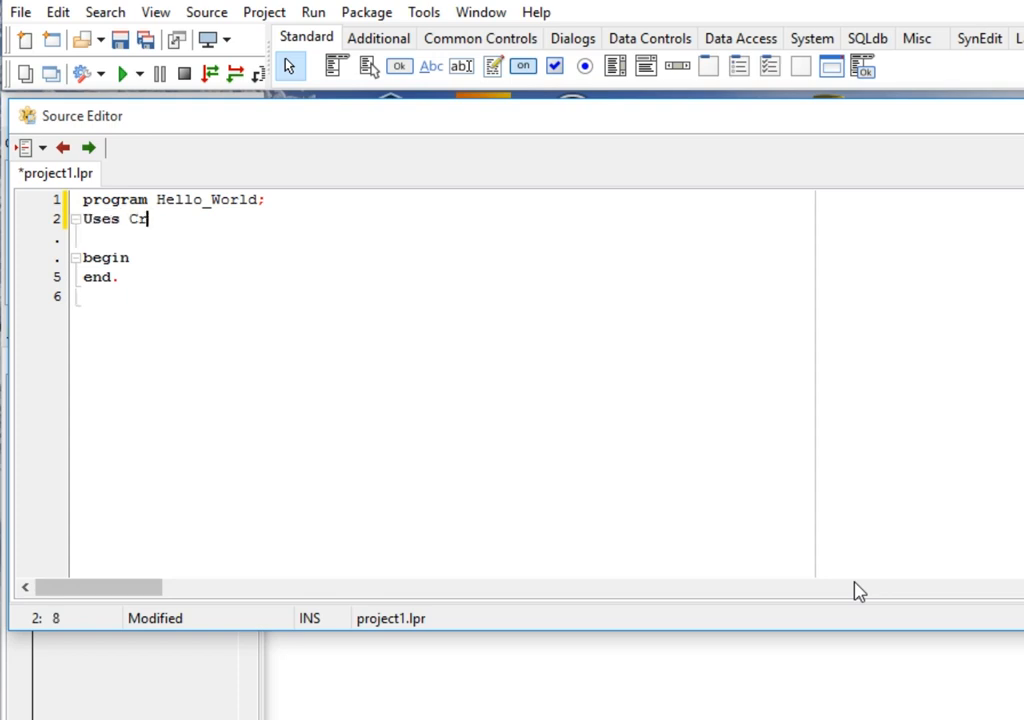
text(t;)
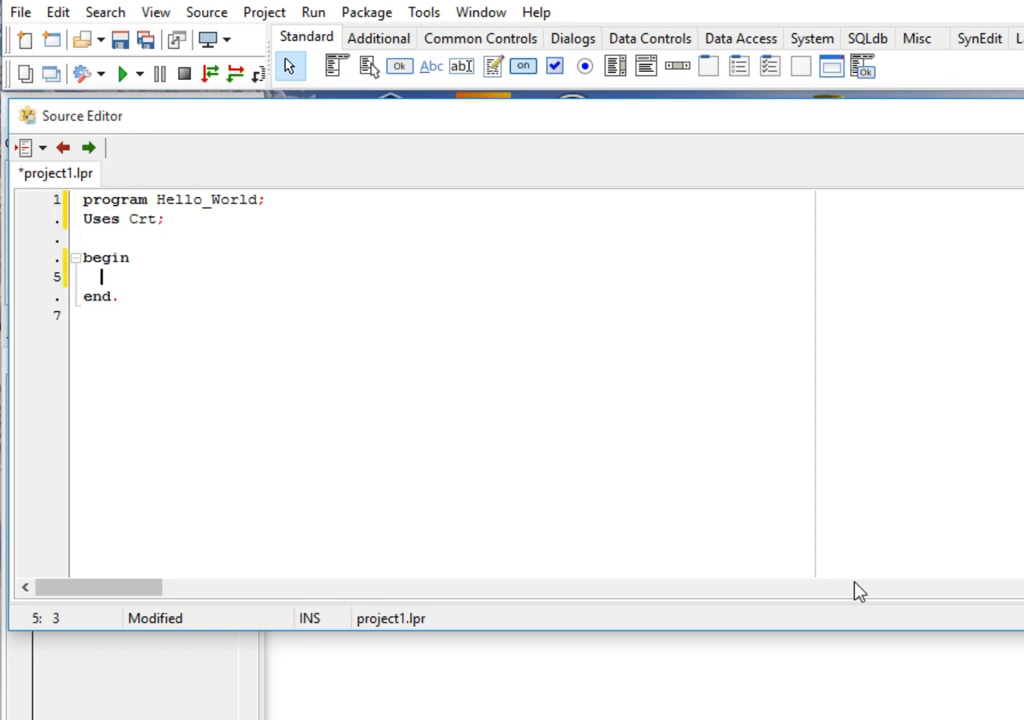
text(Goxoy)
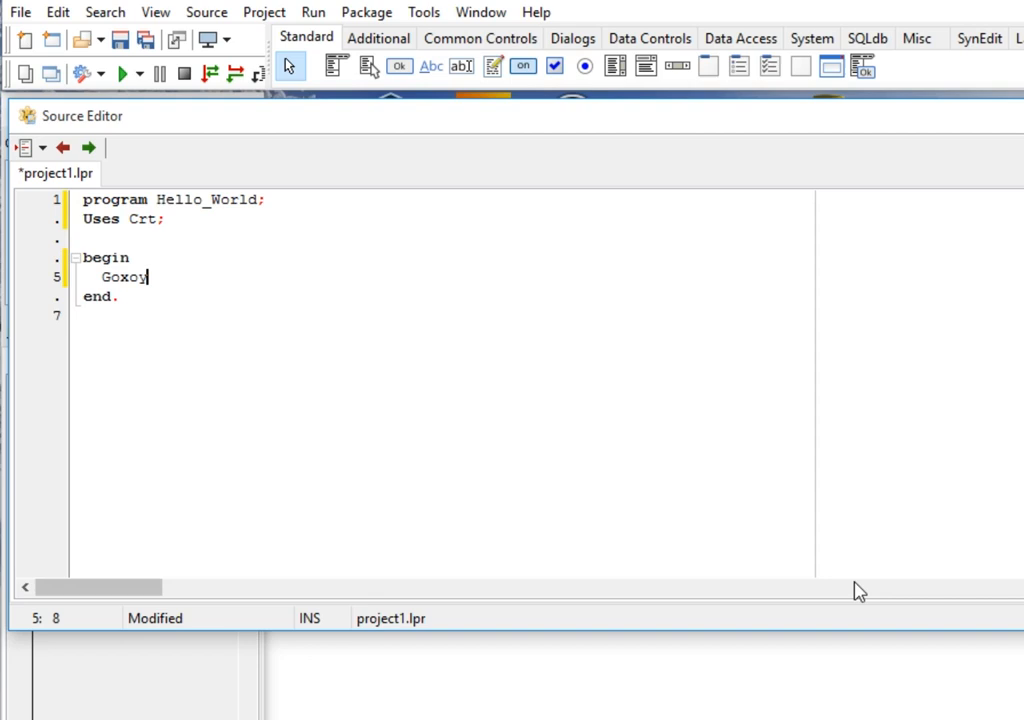
key(Backspace)
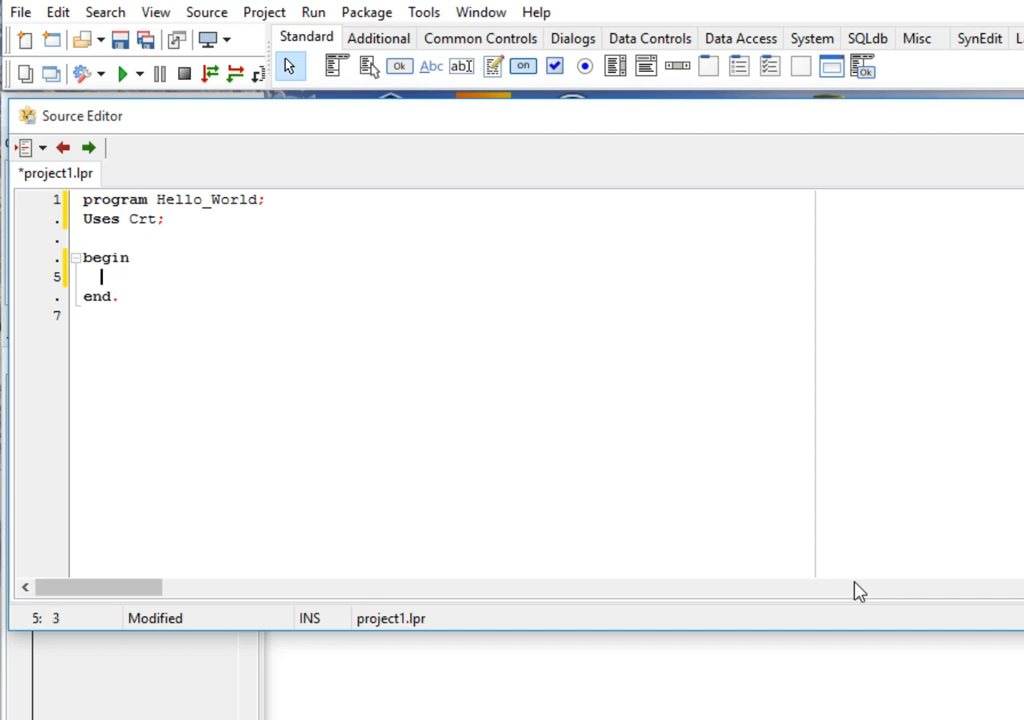
Step: Write Clrscr; and Gotoxy(25,12) statements in the program body
text(Clrscr;)
text(Gotox)
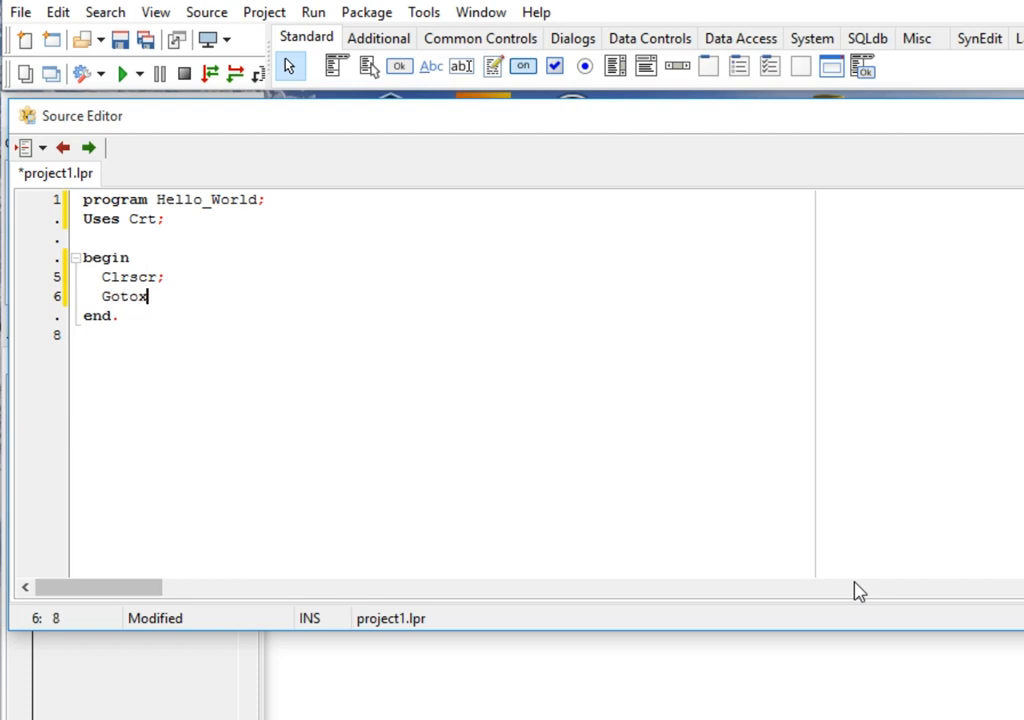
text(y(2)
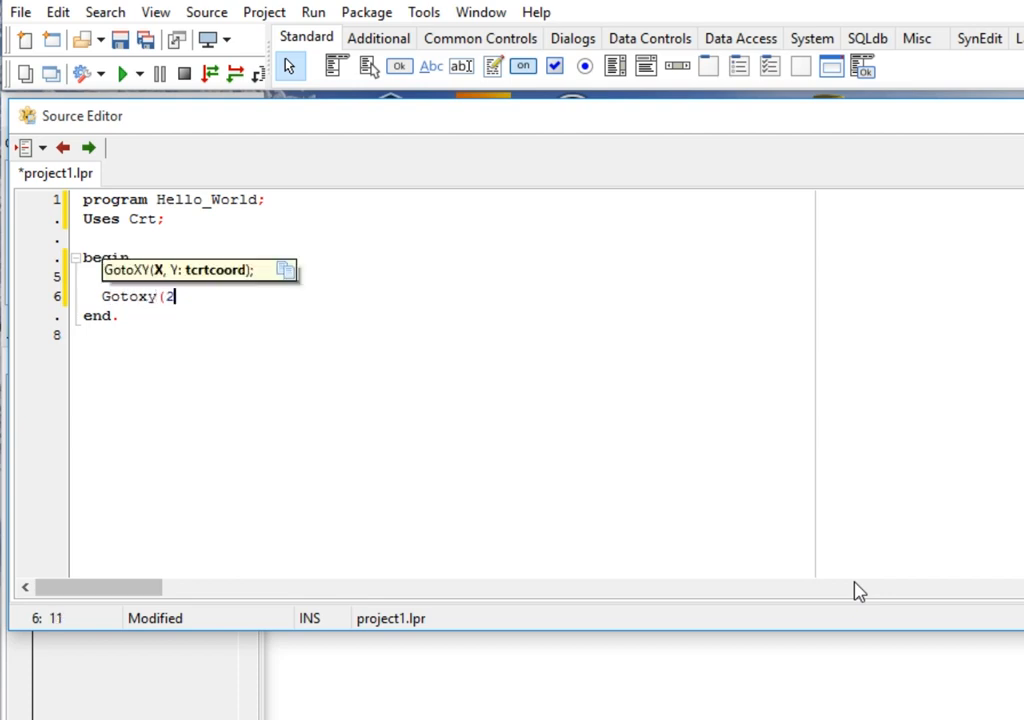
text(5,)
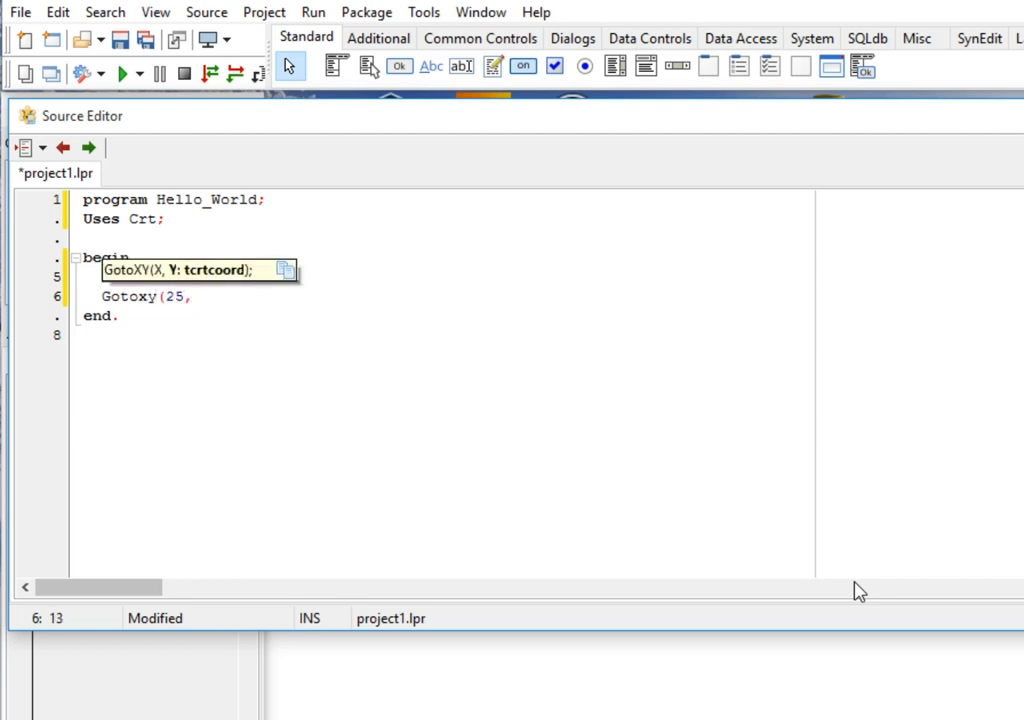
text(12);)
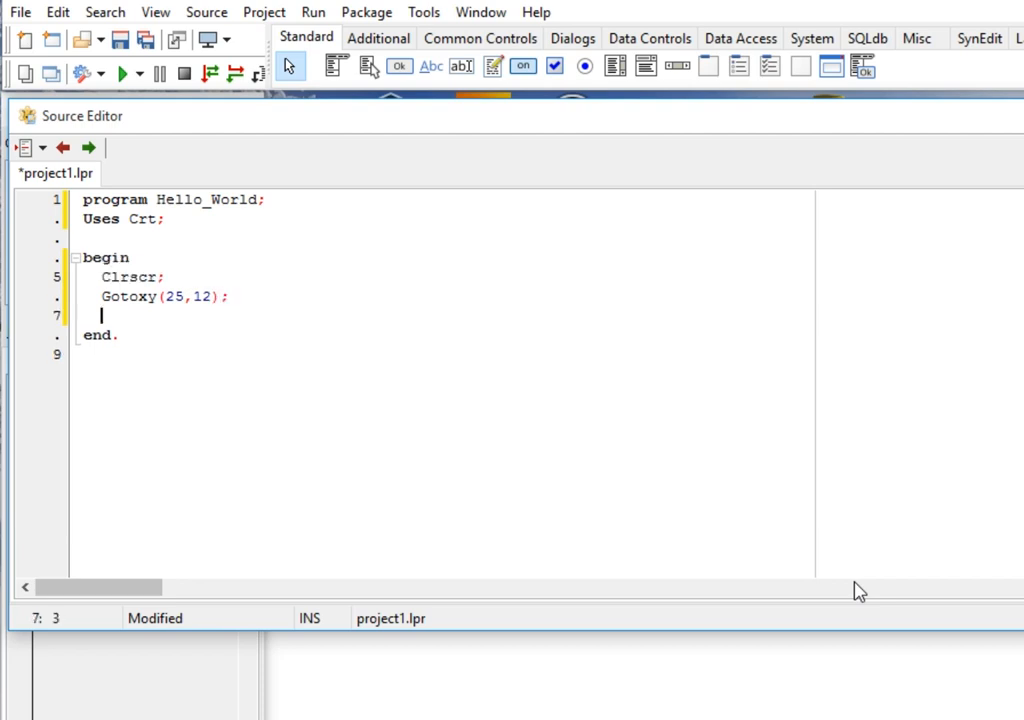
Step: Add a Write statement printing 'Hello World in Pascal Prorgamming Language.'
text(Write()
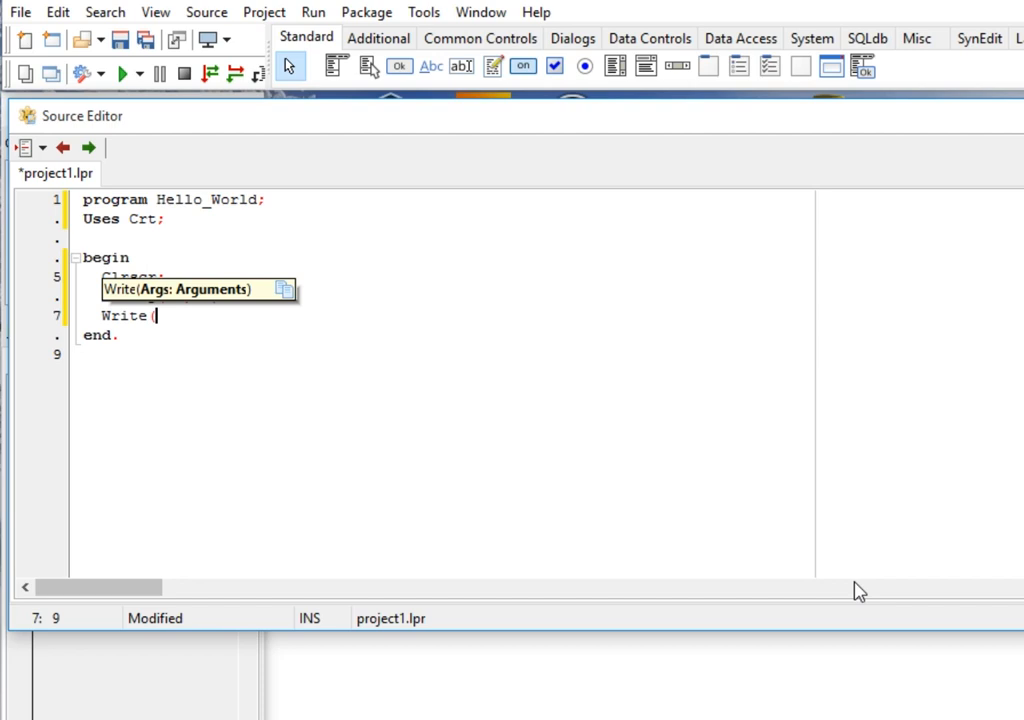
text('Hello)
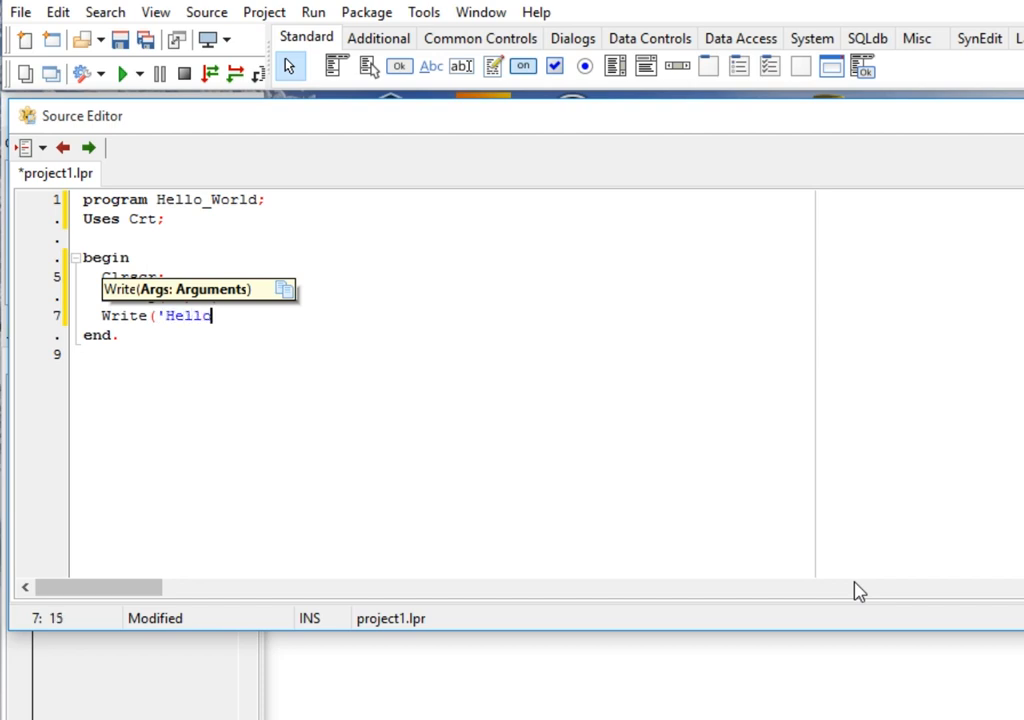
text(World)
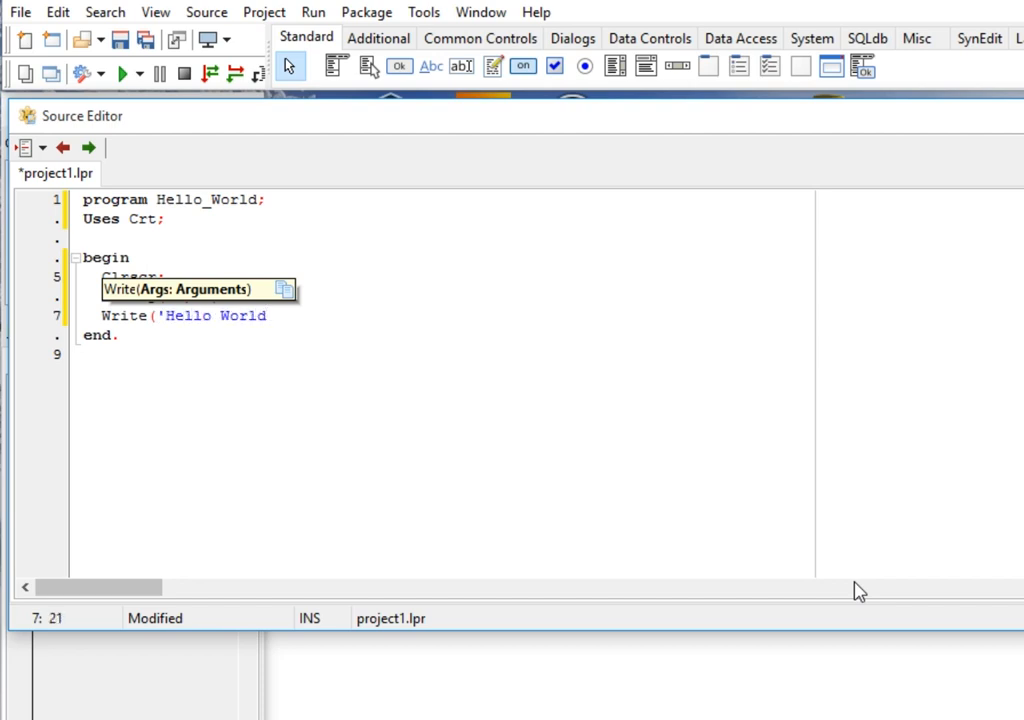
text(in P)
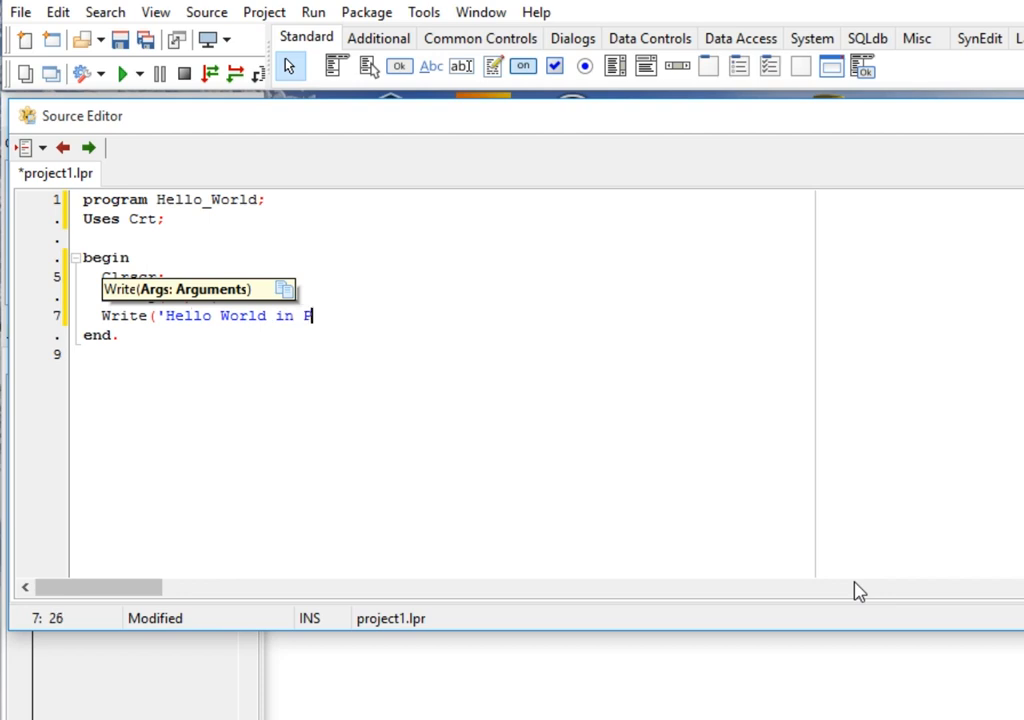
text(ascal)
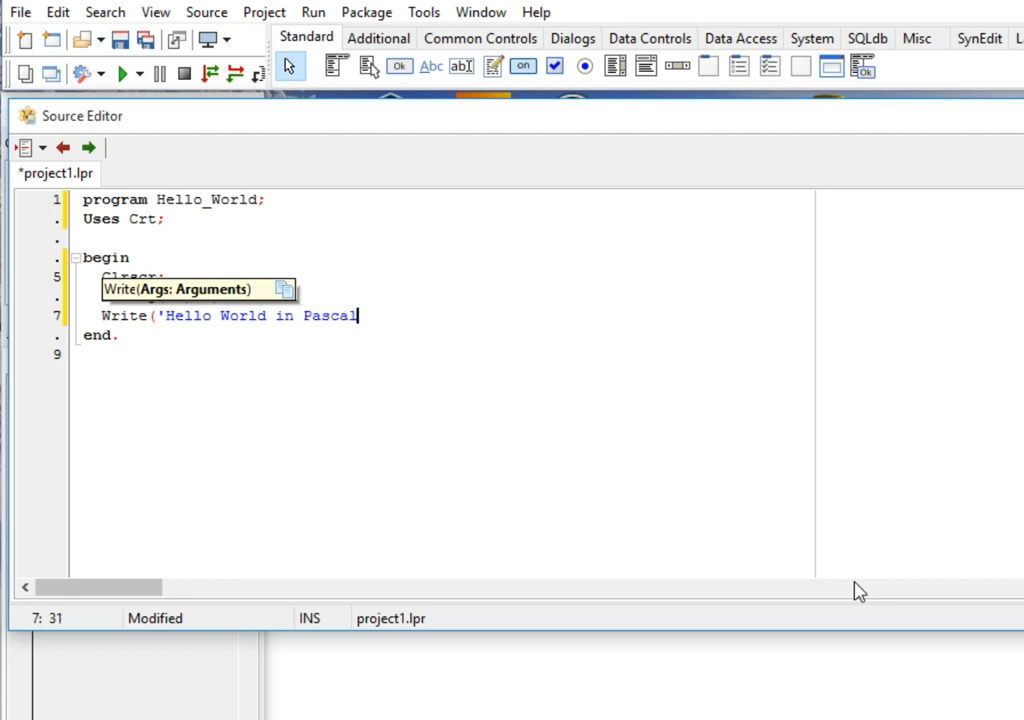
text(Prorgamming)
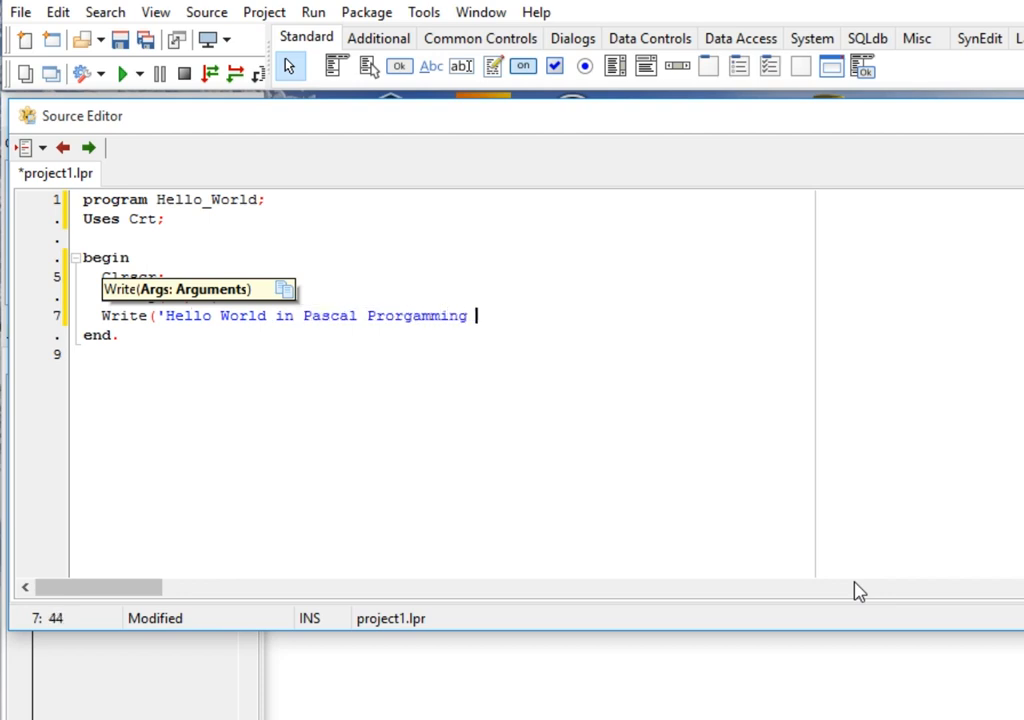
text(Language.');)
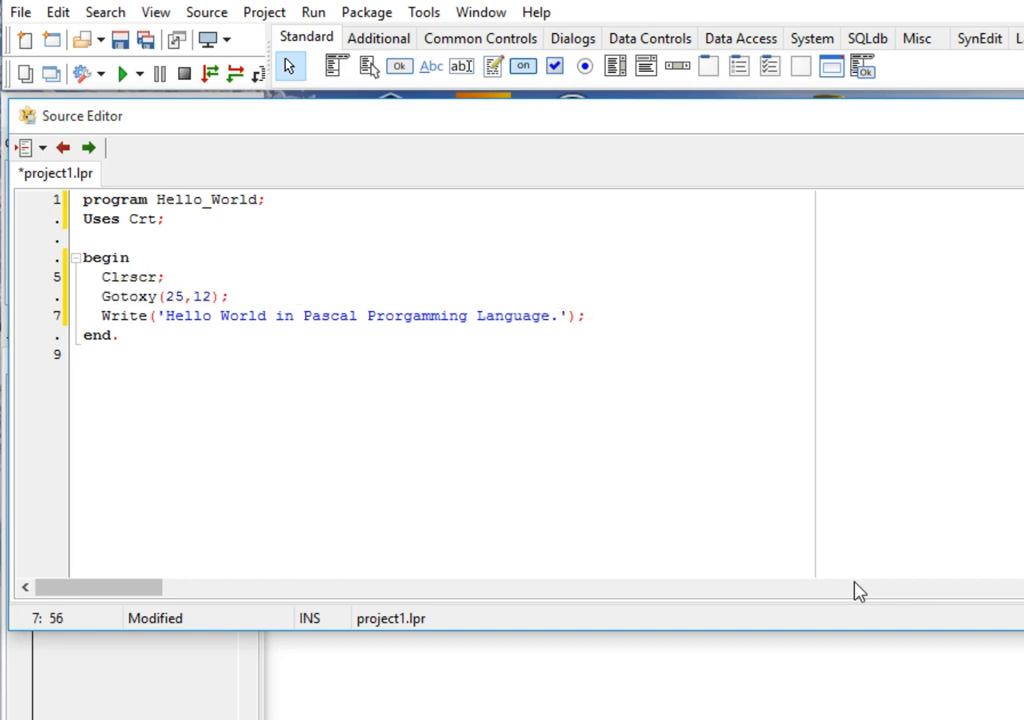
Step: Change the Gotoxy column value from 25 to 20
click(184, 296)
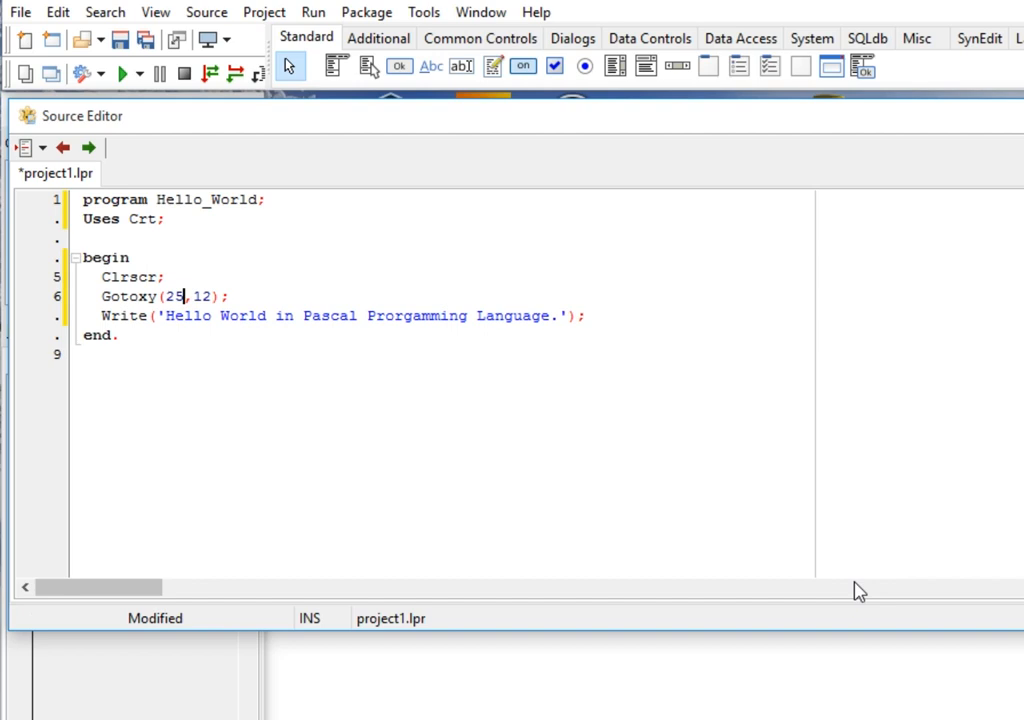
key(Backspace)
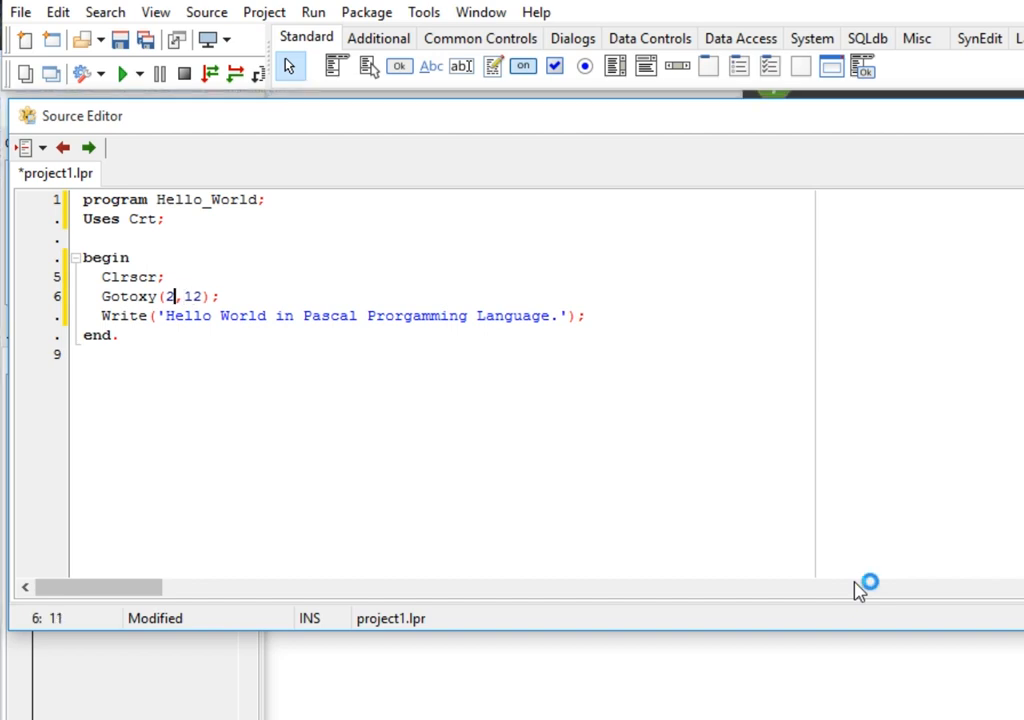
text(0)
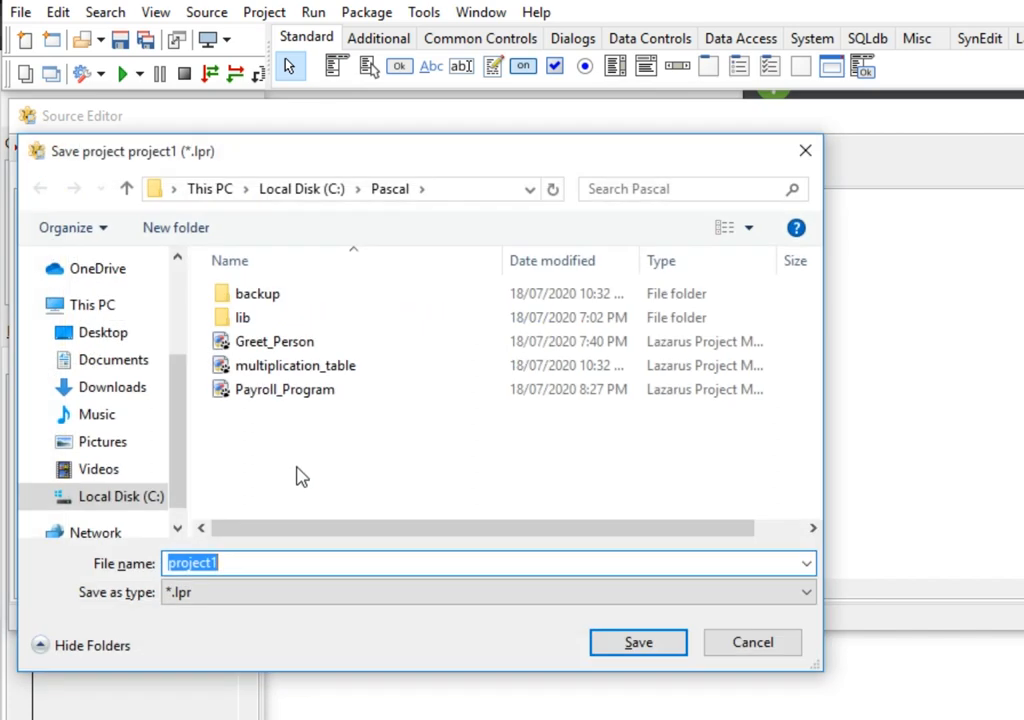
Step: Save the project as hello_world in the C:\Pascal folder
text(hello)
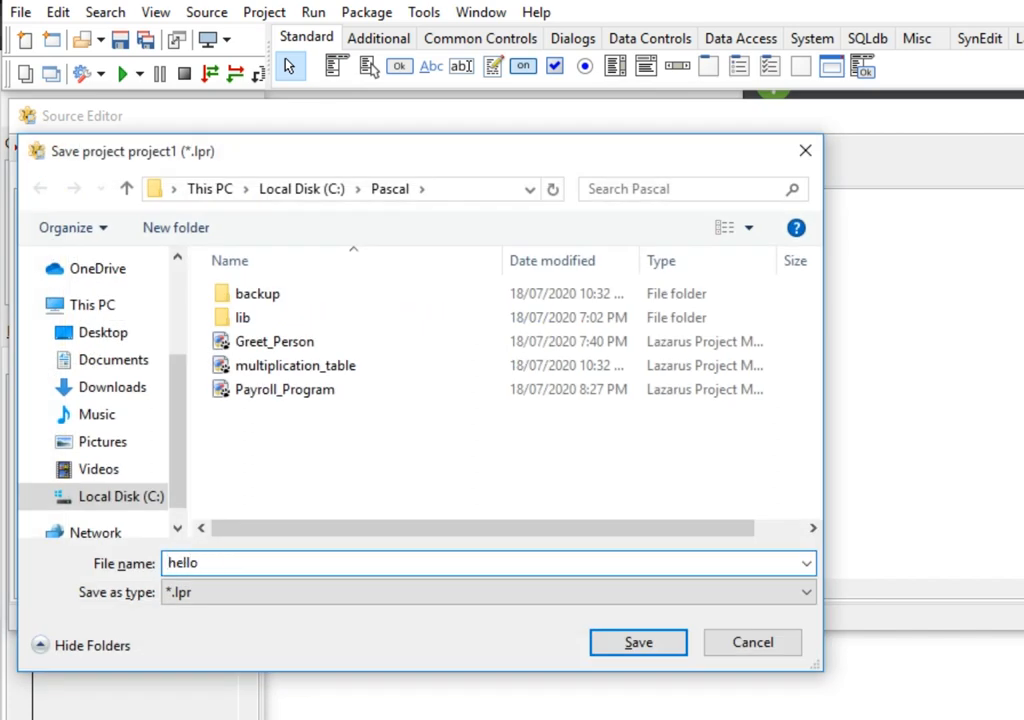
text(_wor)
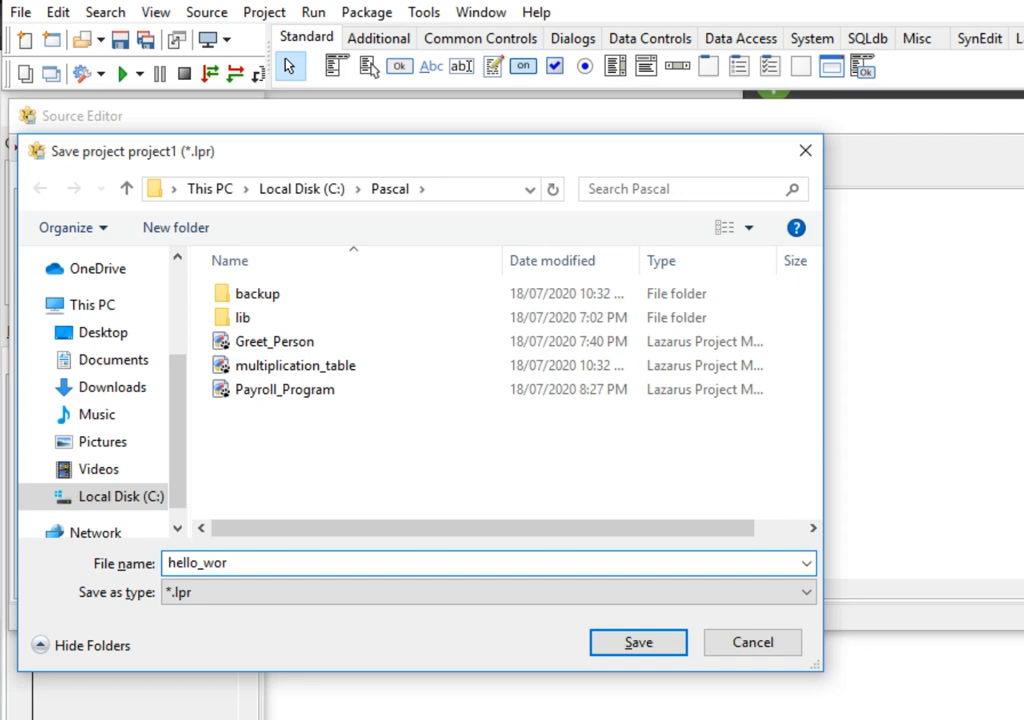
text(ld)
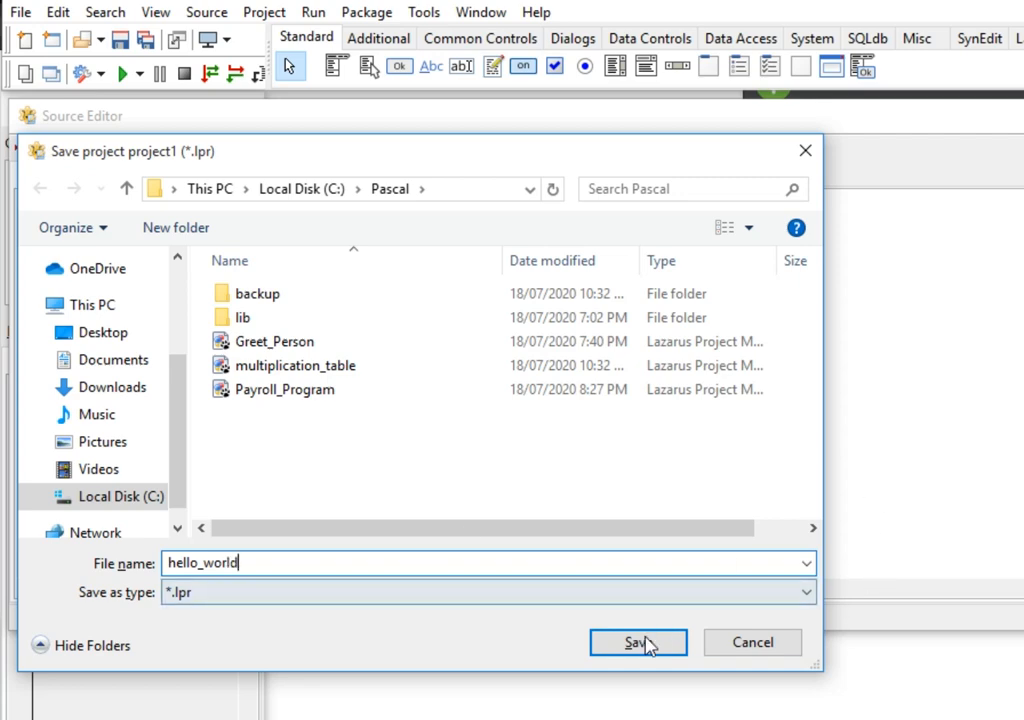
click(636, 642)
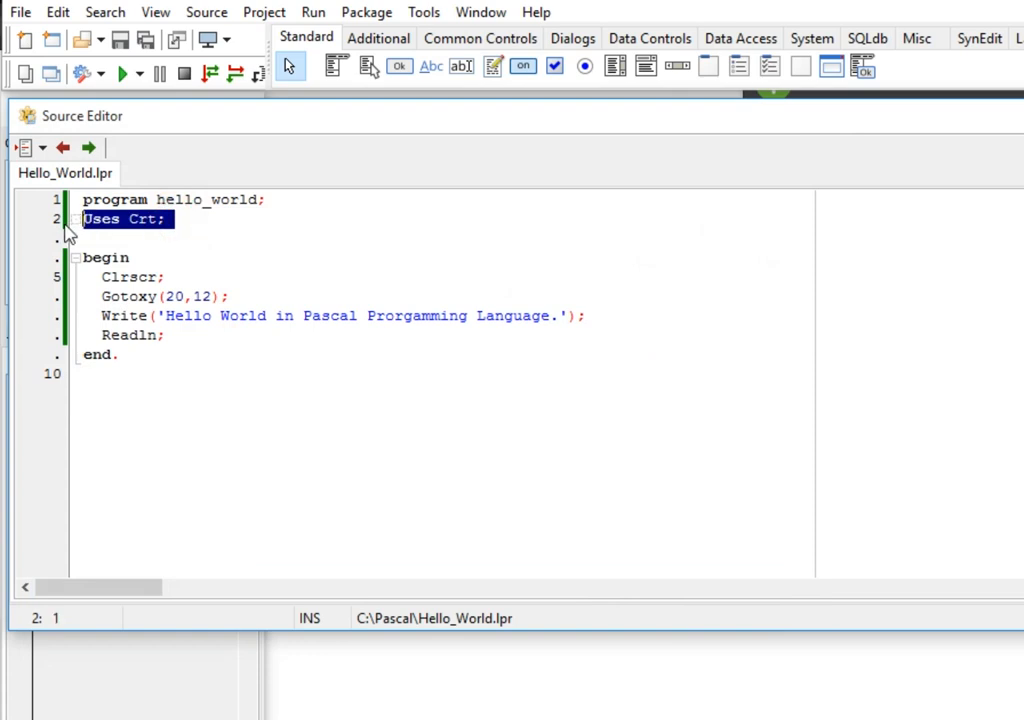
click(284, 200)
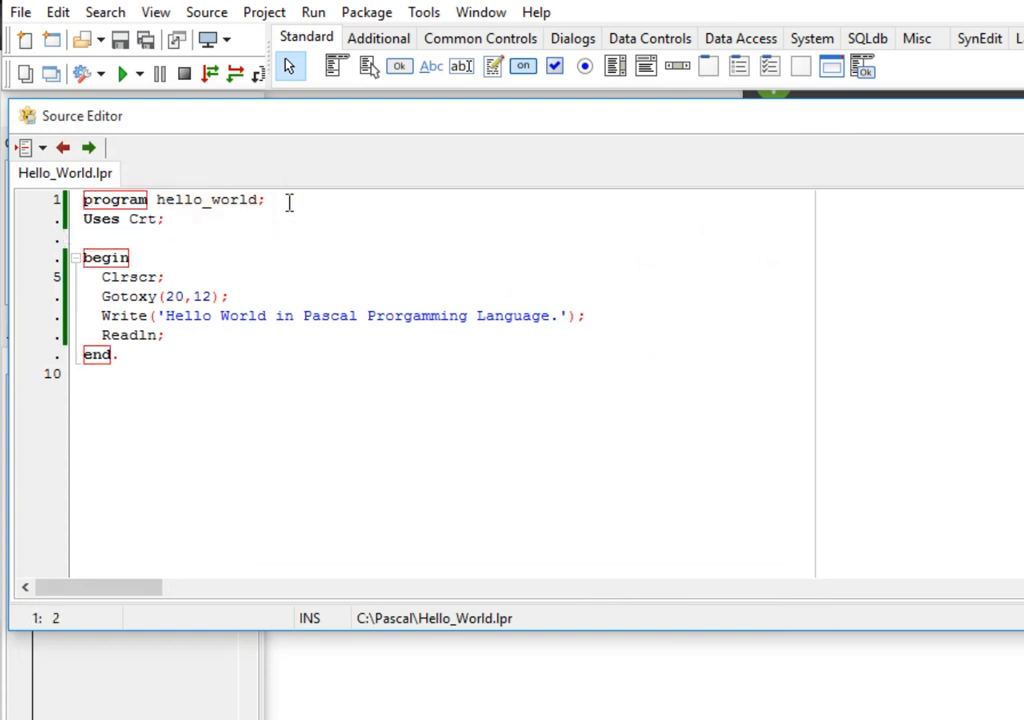
Step: Review the Uses Crt, Clrscr and Gotoxy(20,12) lines one by one
click(264, 218)
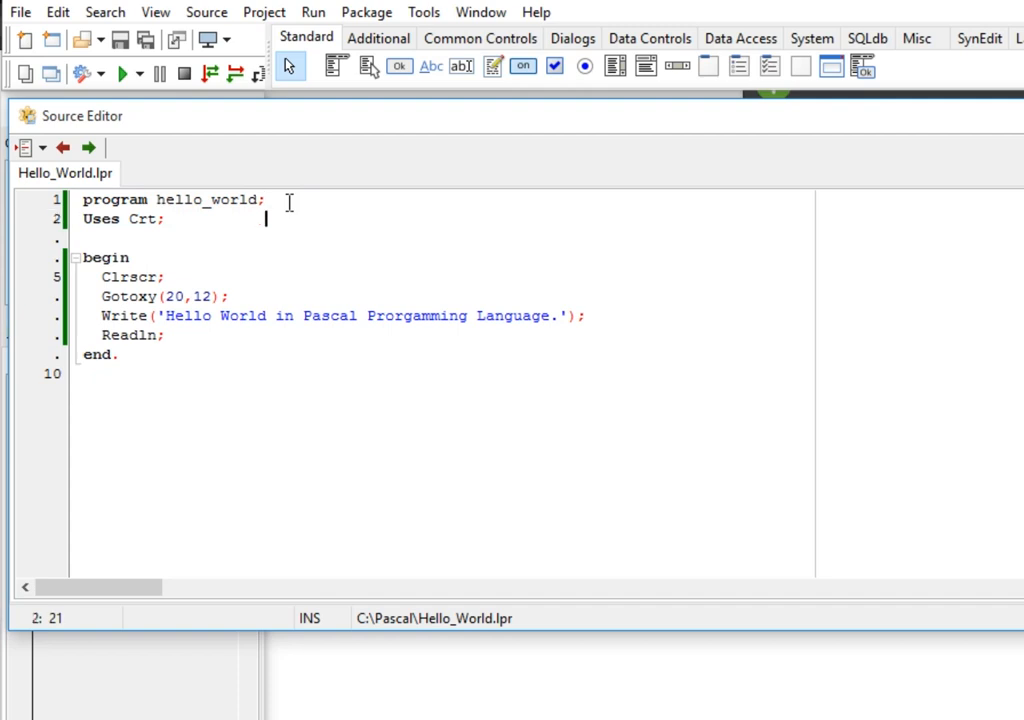
click(84, 276)
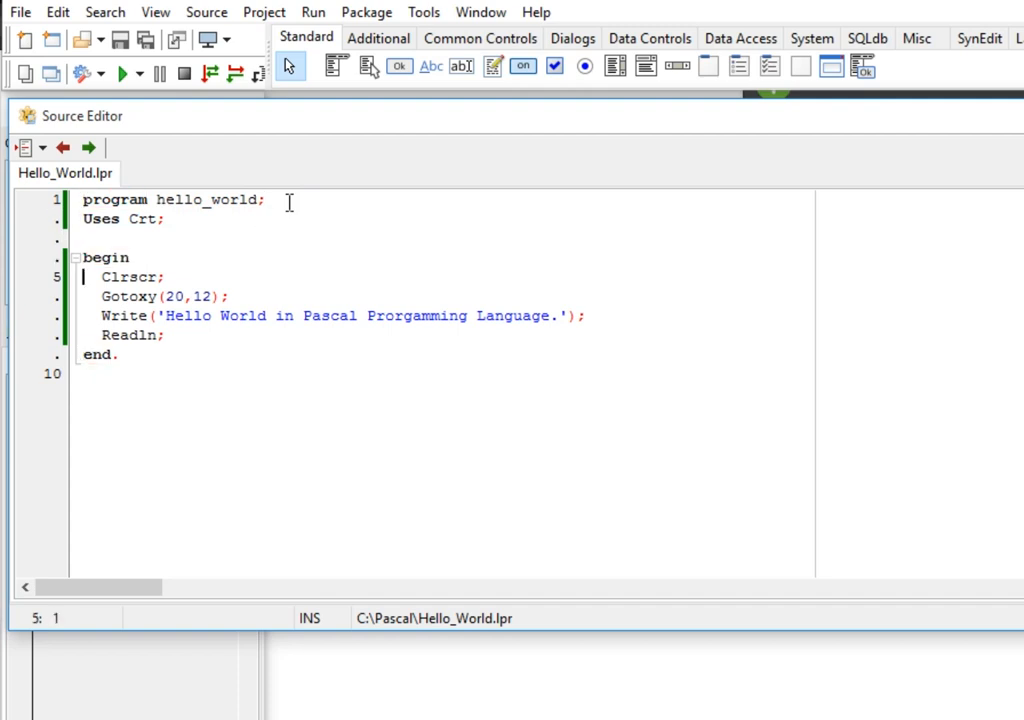
double_click(130, 276)
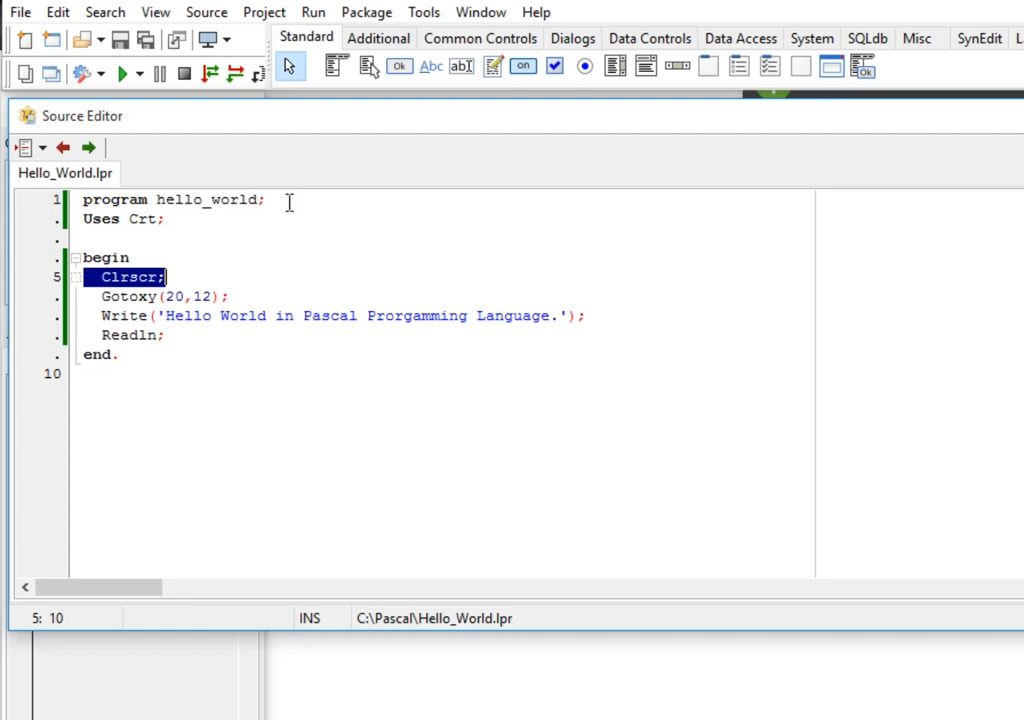
click(172, 296)
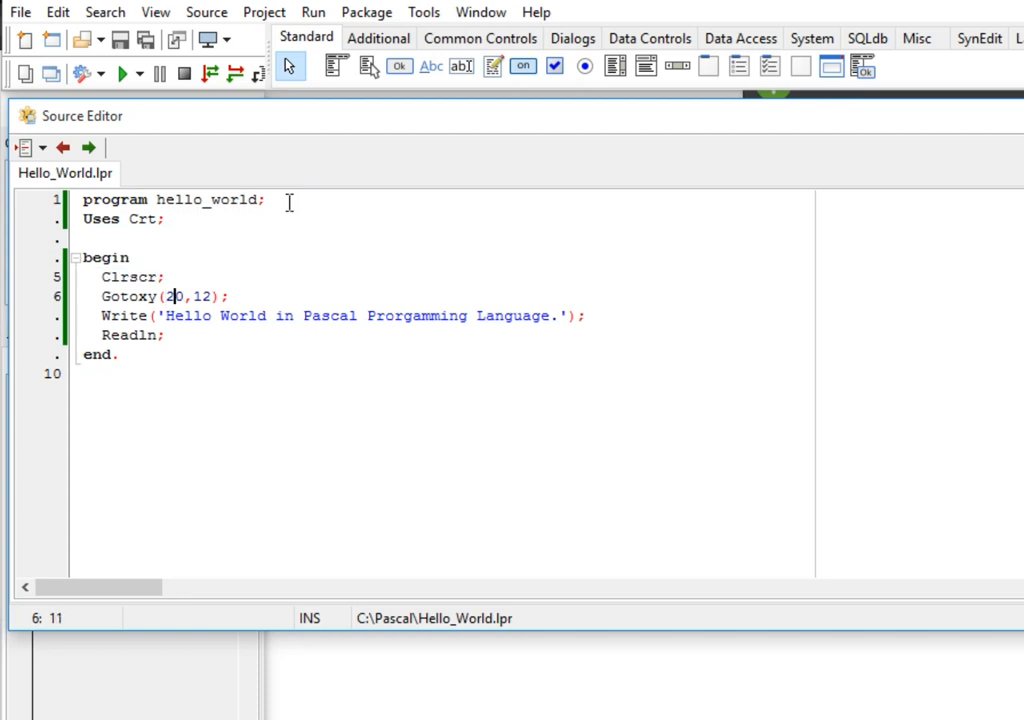
double_click(172, 296)
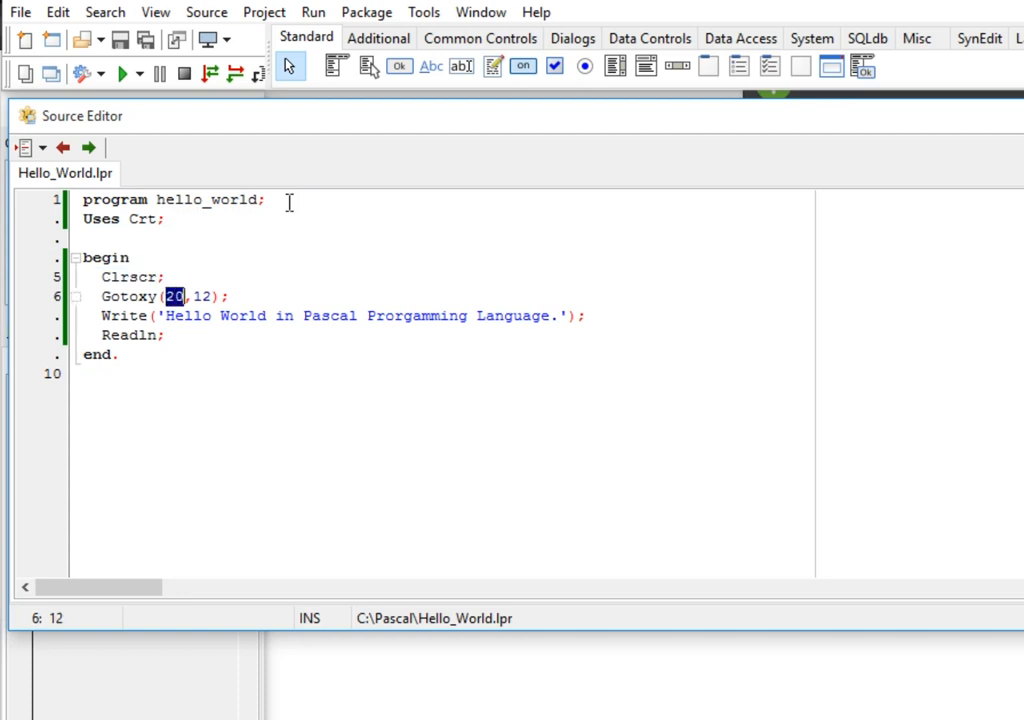
Step: Correct 'Prorgamming' to 'Programming' in the Write statement
click(208, 316)
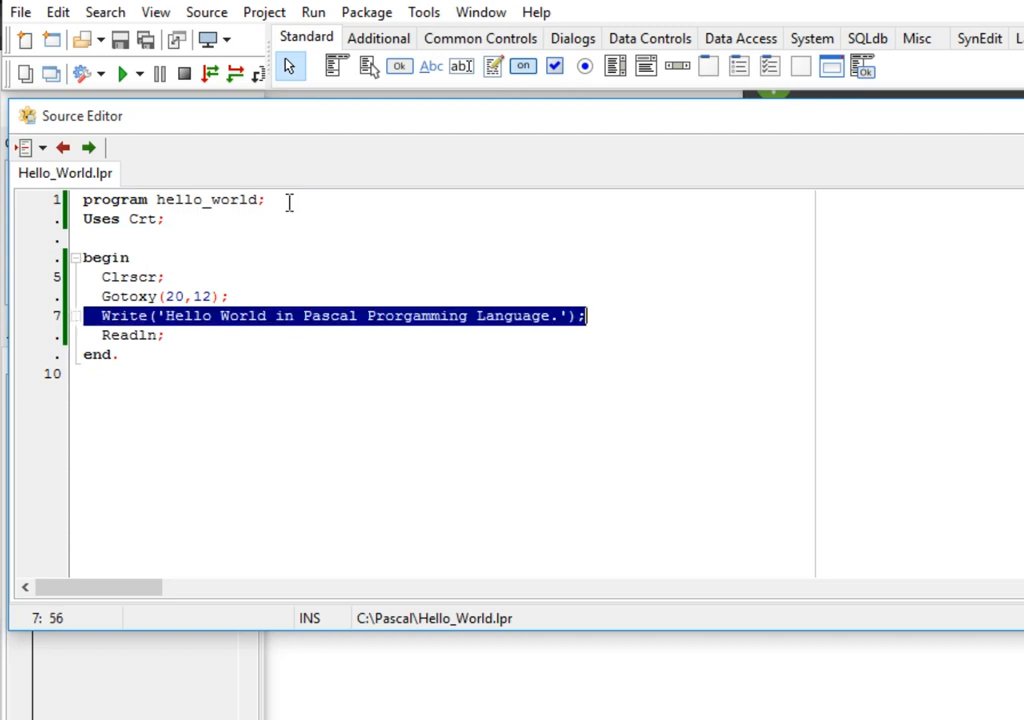
click(592, 316)
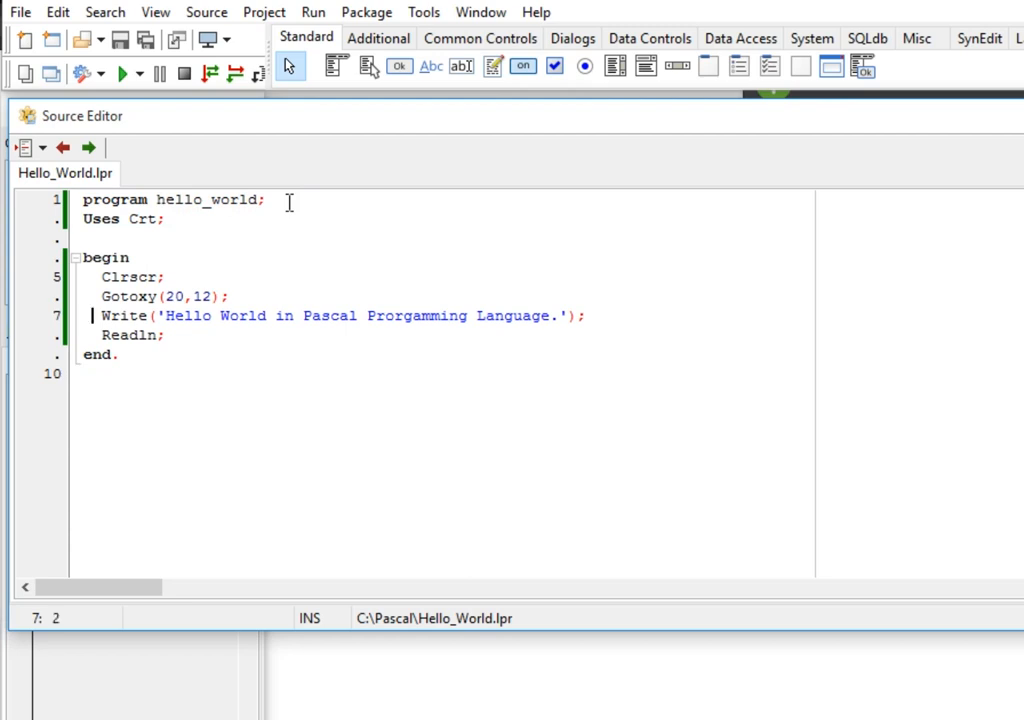
click(396, 316)
text(g)
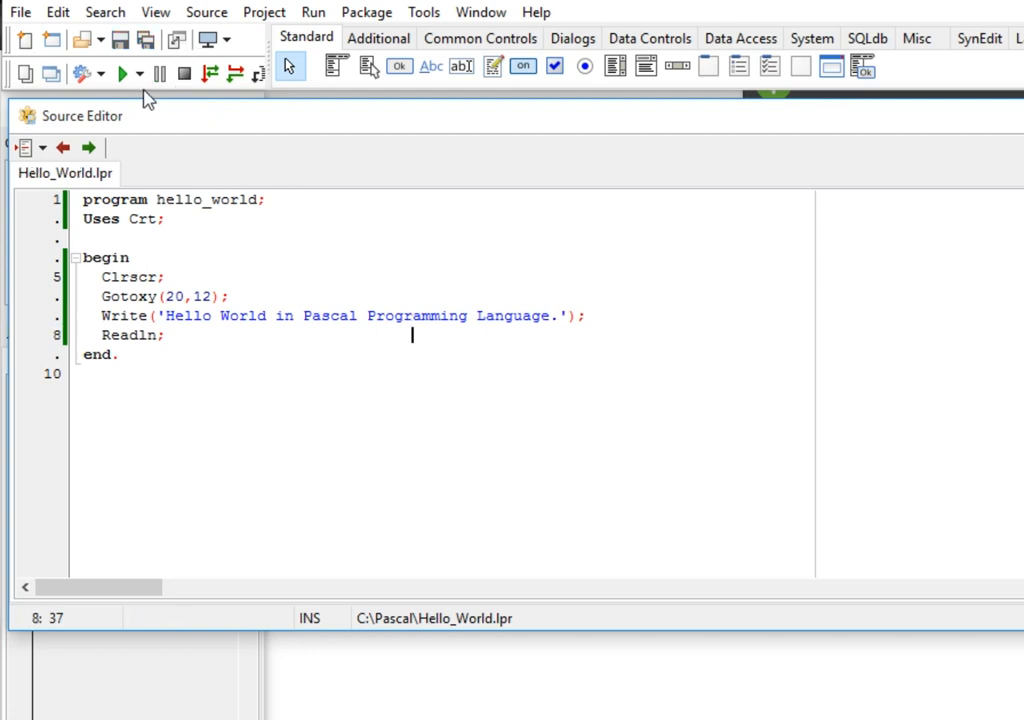
Step: Compile the project to hello_world.exe and run it, showing the greeting in a console
click(122, 72)
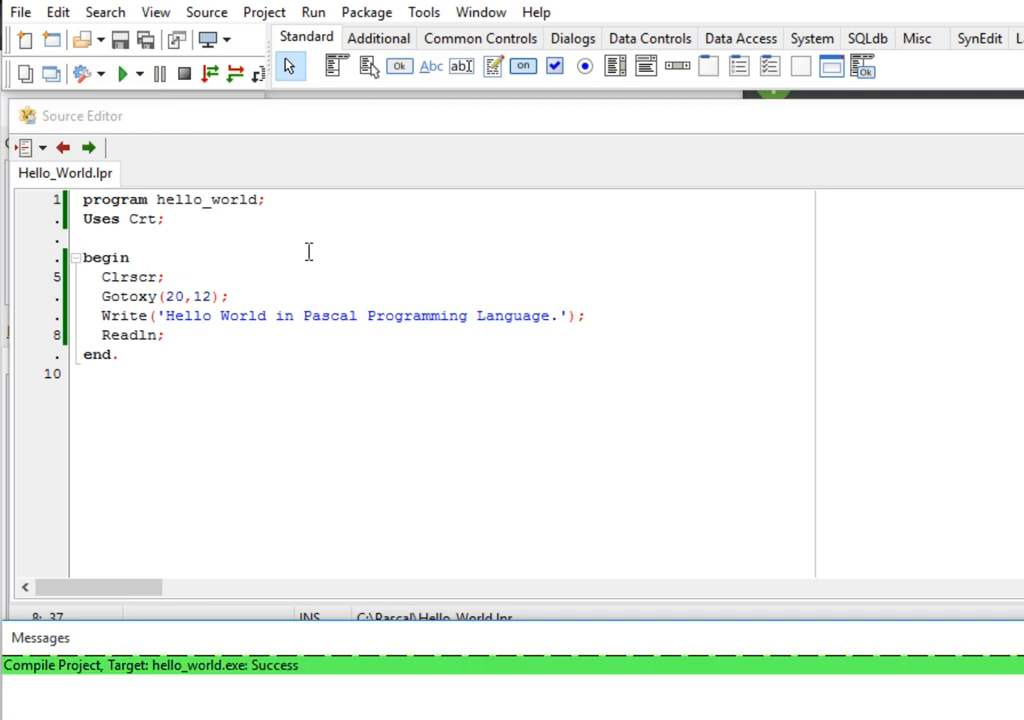
click(120, 72)
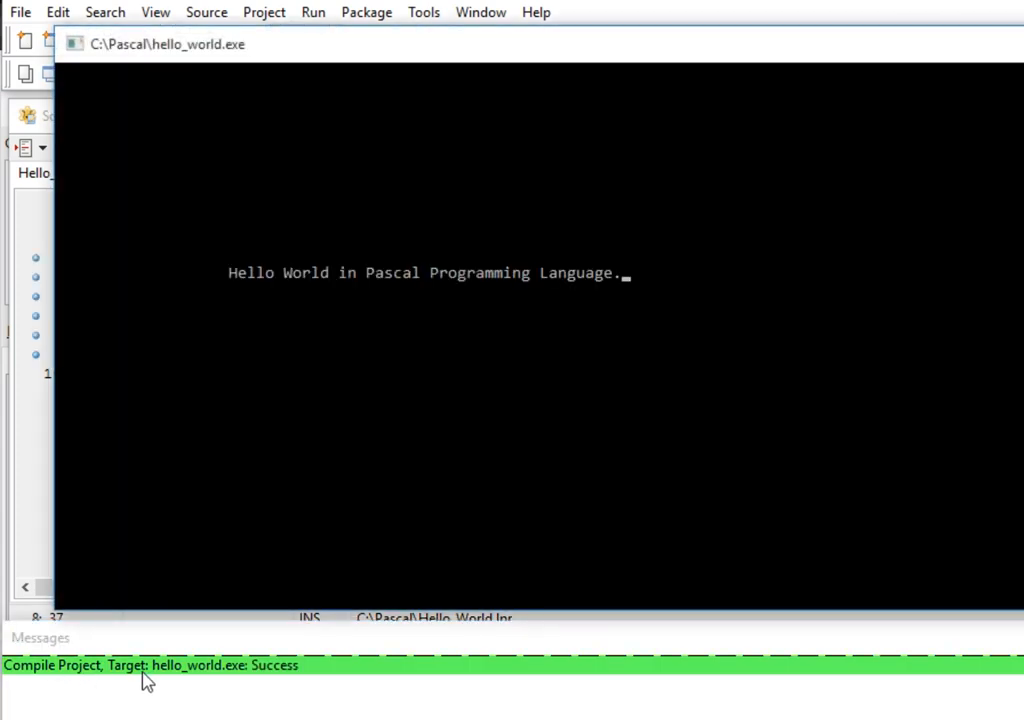
mouse_move(256, 700)
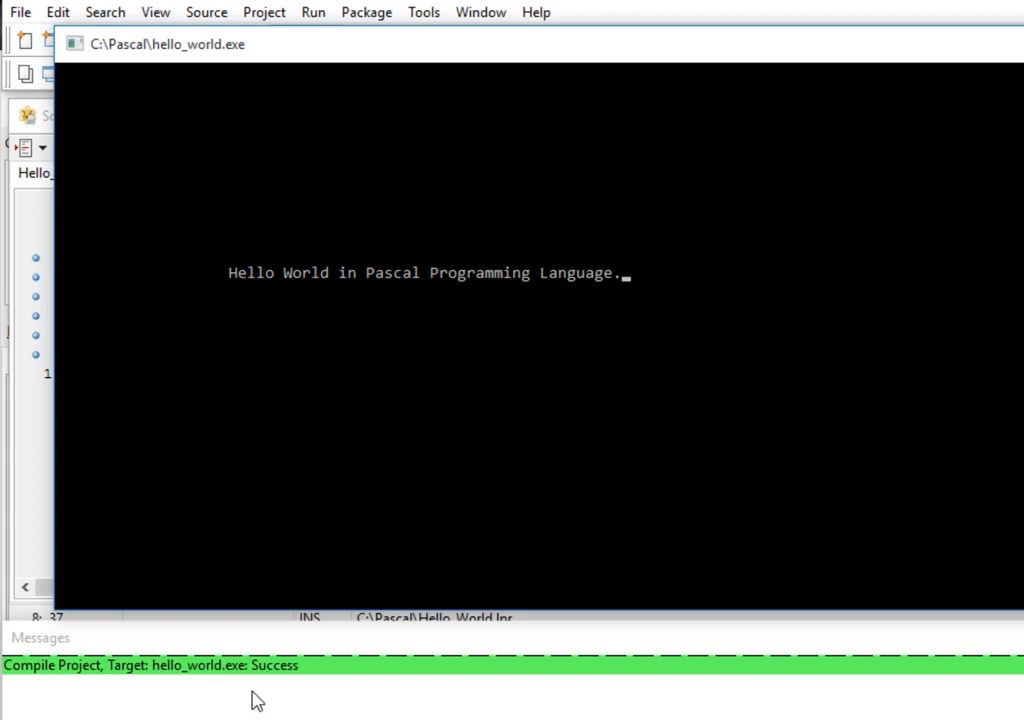
mouse_move(350, 362)
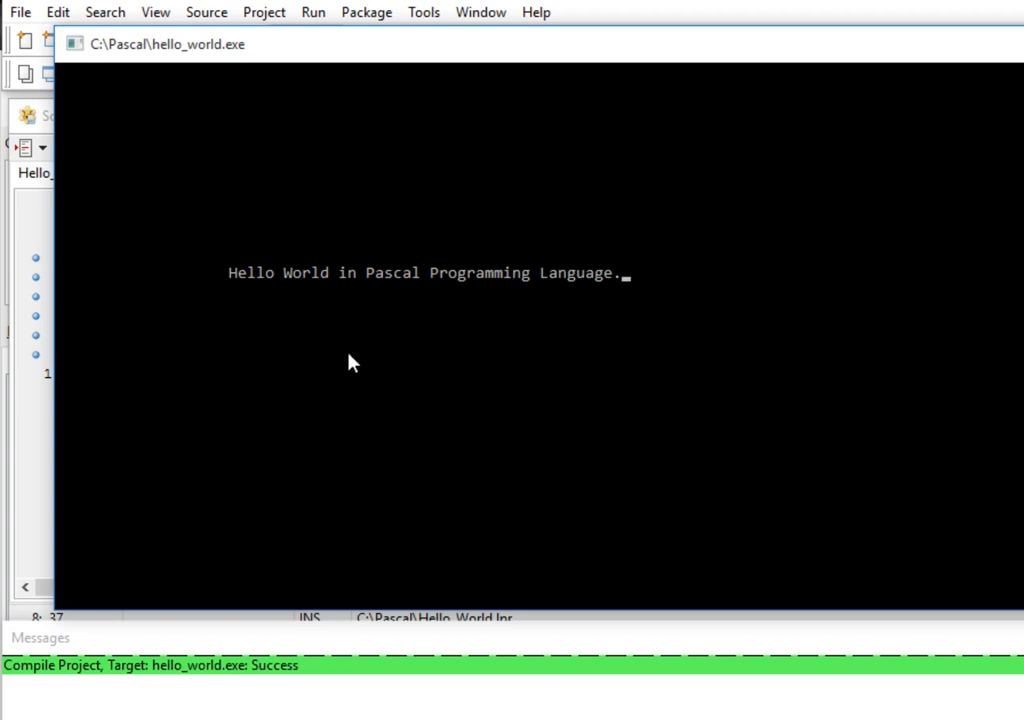
mouse_move(532, 290)
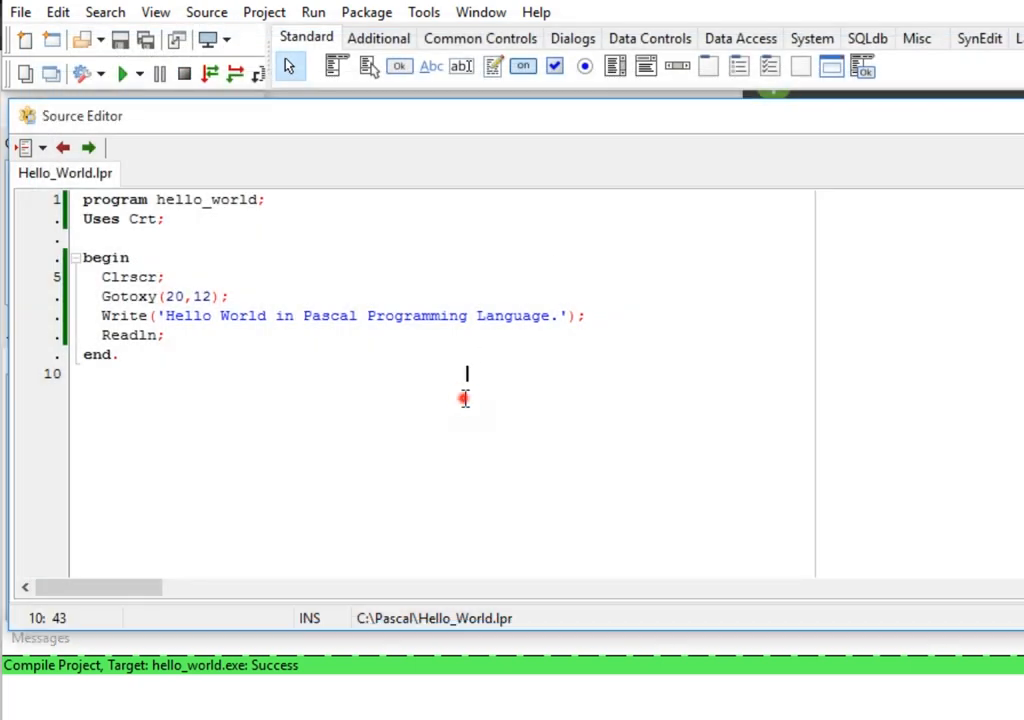
Step: Change Gotoxy to (28,12) and rerun the program so the message shifts right
click(176, 296)
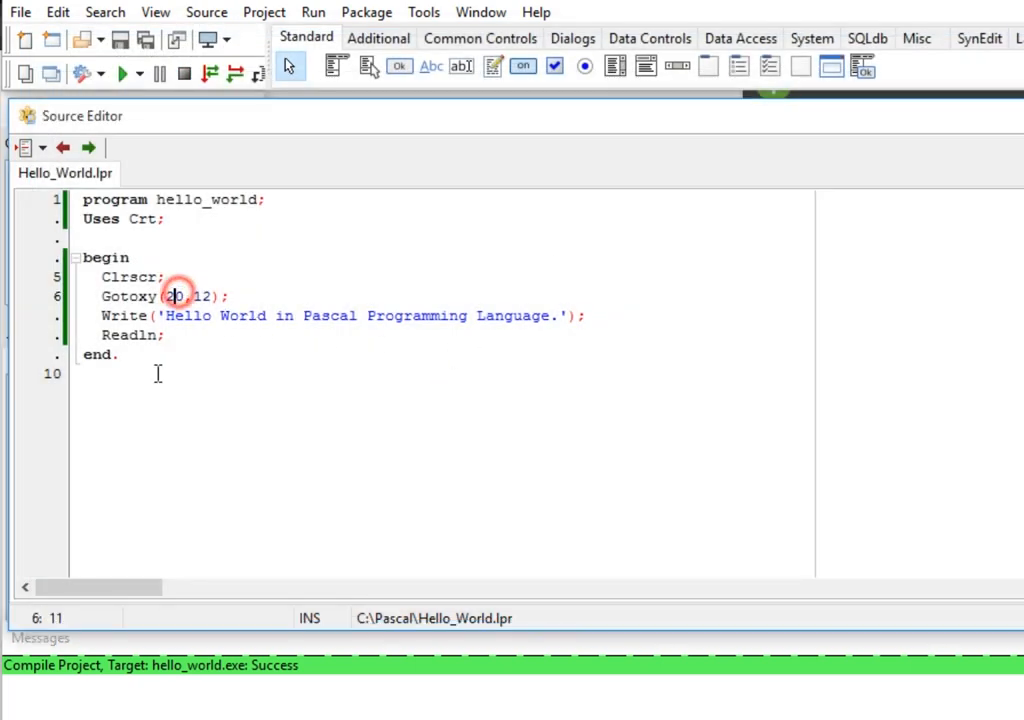
text(8)
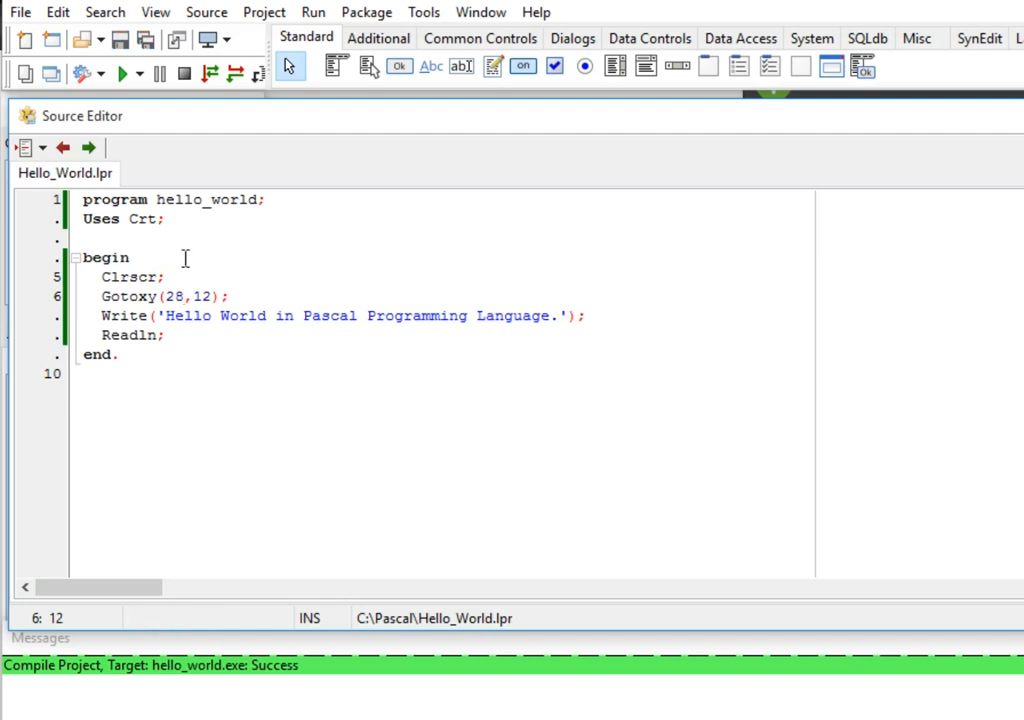
mouse_move(124, 72)
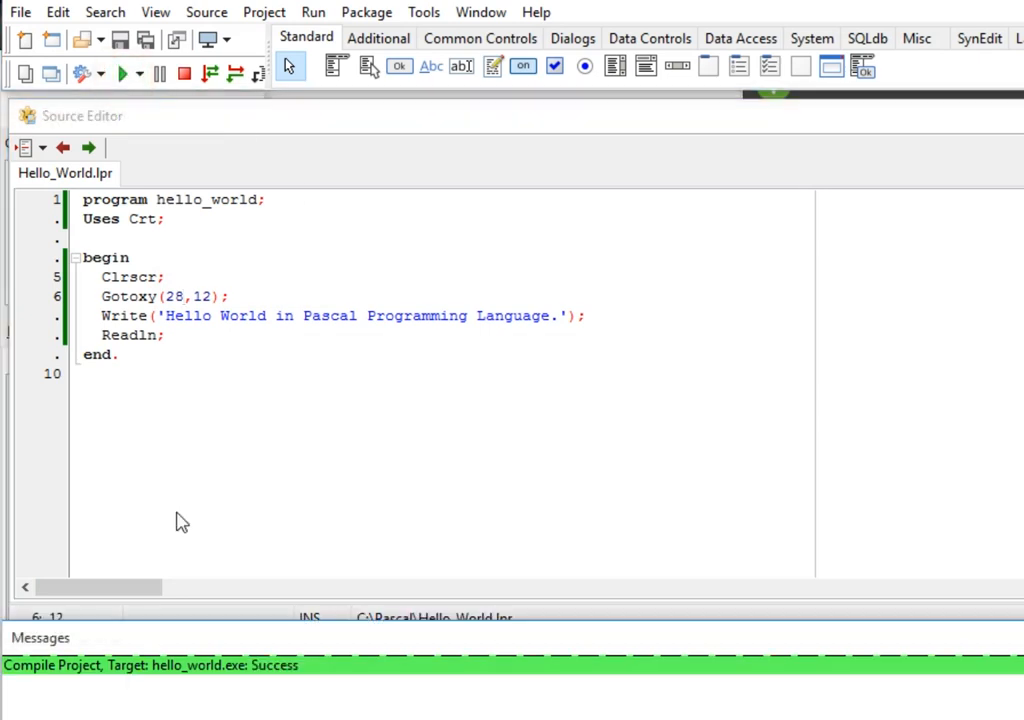
click(124, 72)
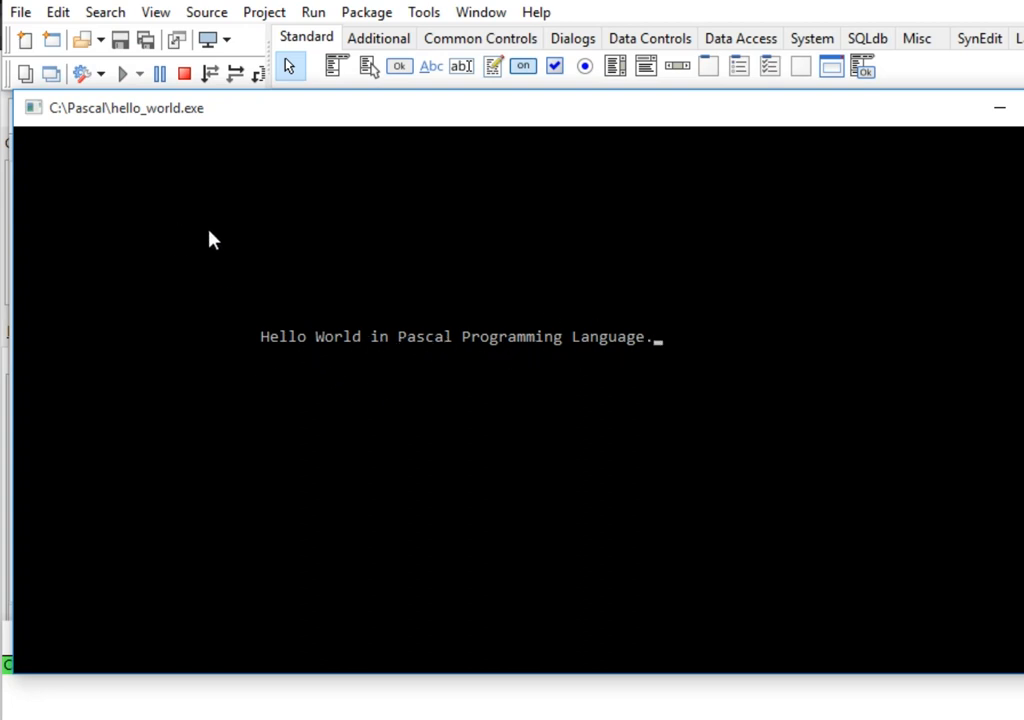
mouse_move(238, 218)
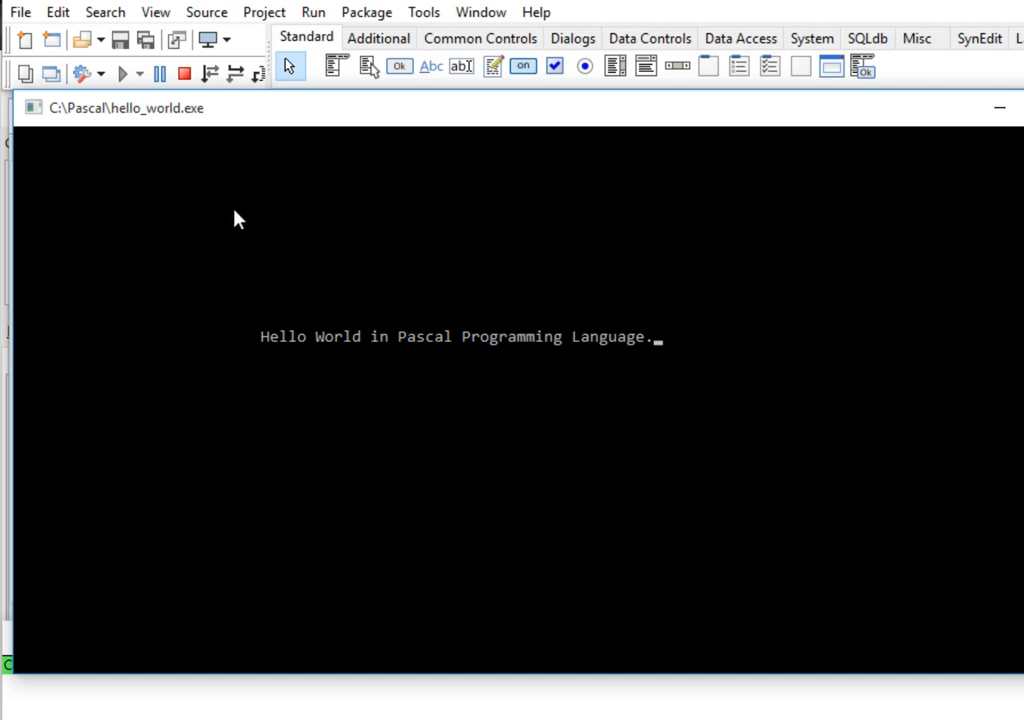
mouse_move(238, 228)
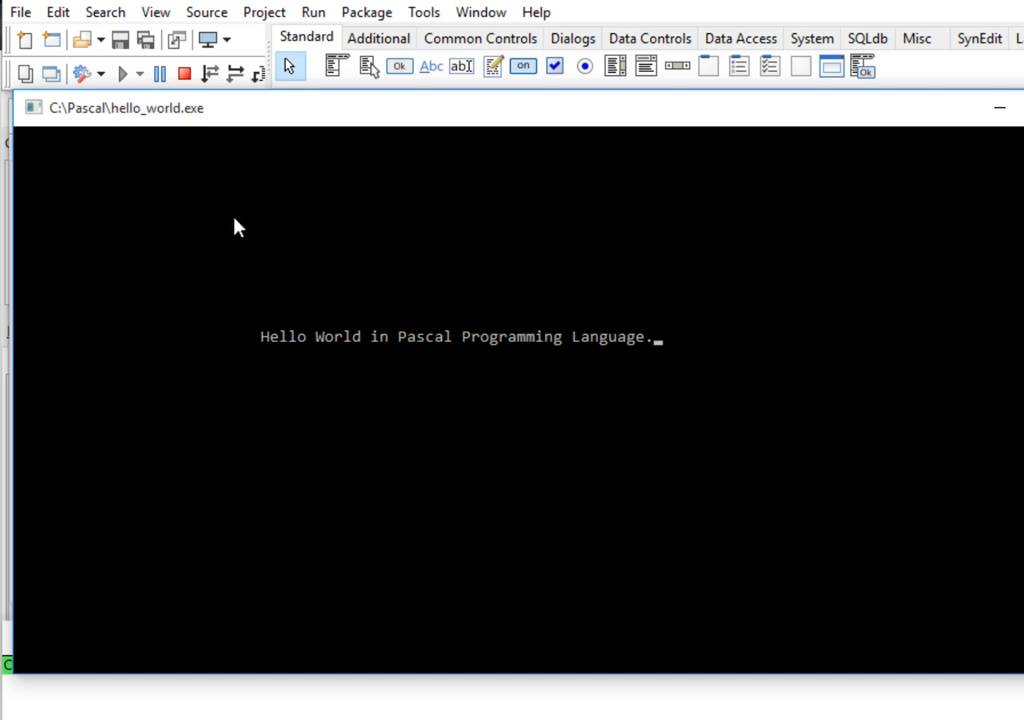
mouse_move(238, 240)
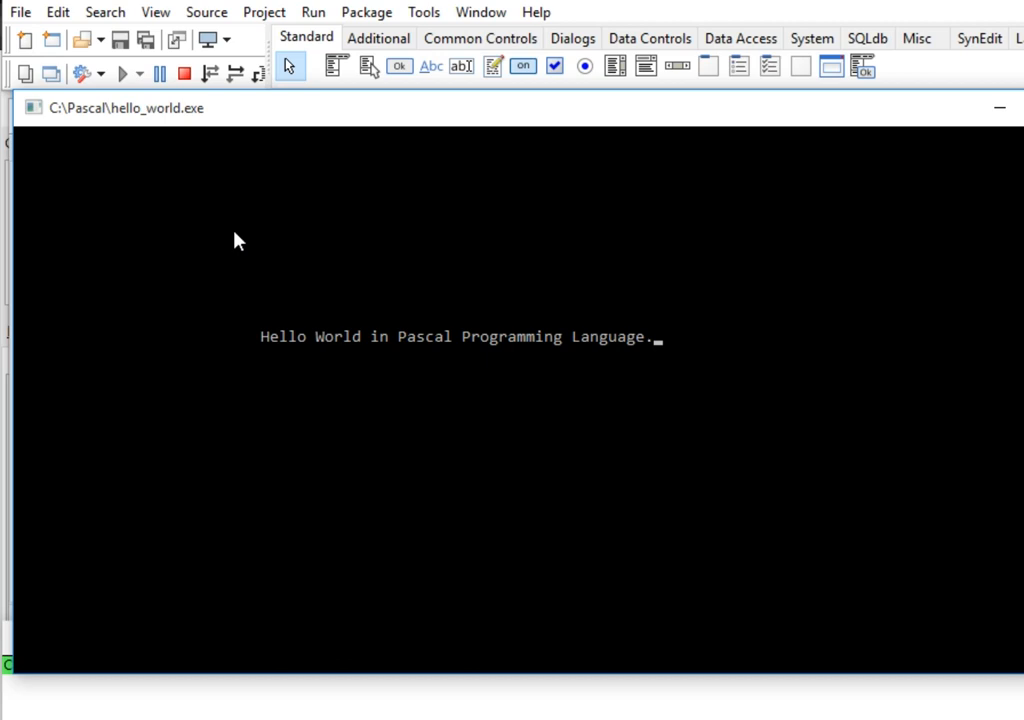
mouse_move(244, 248)
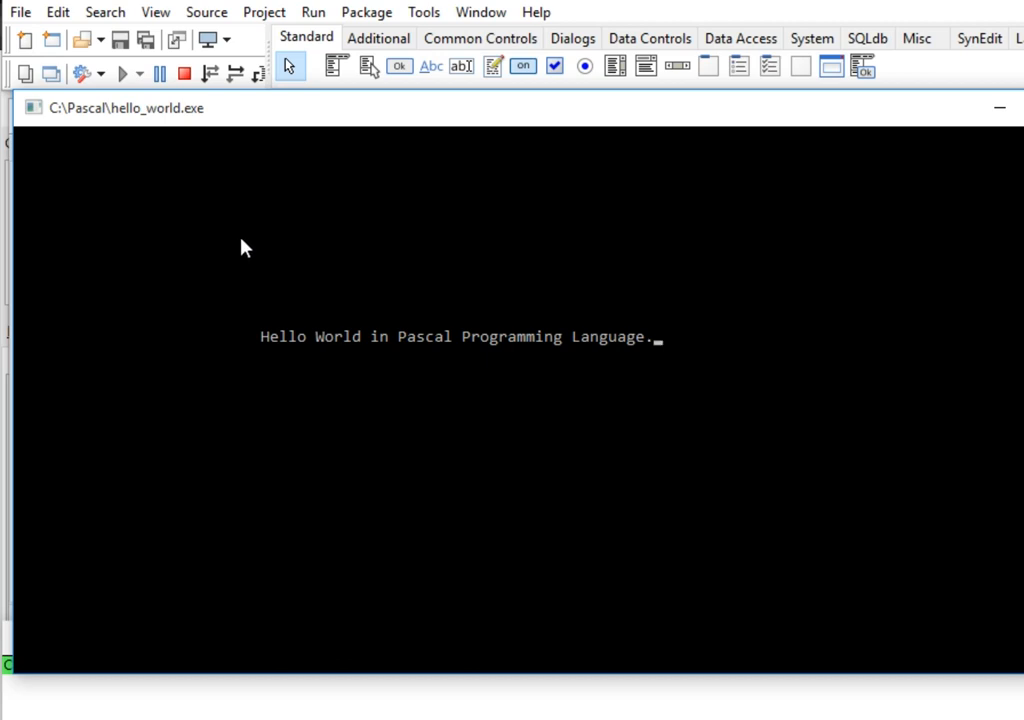
mouse_move(144, 138)
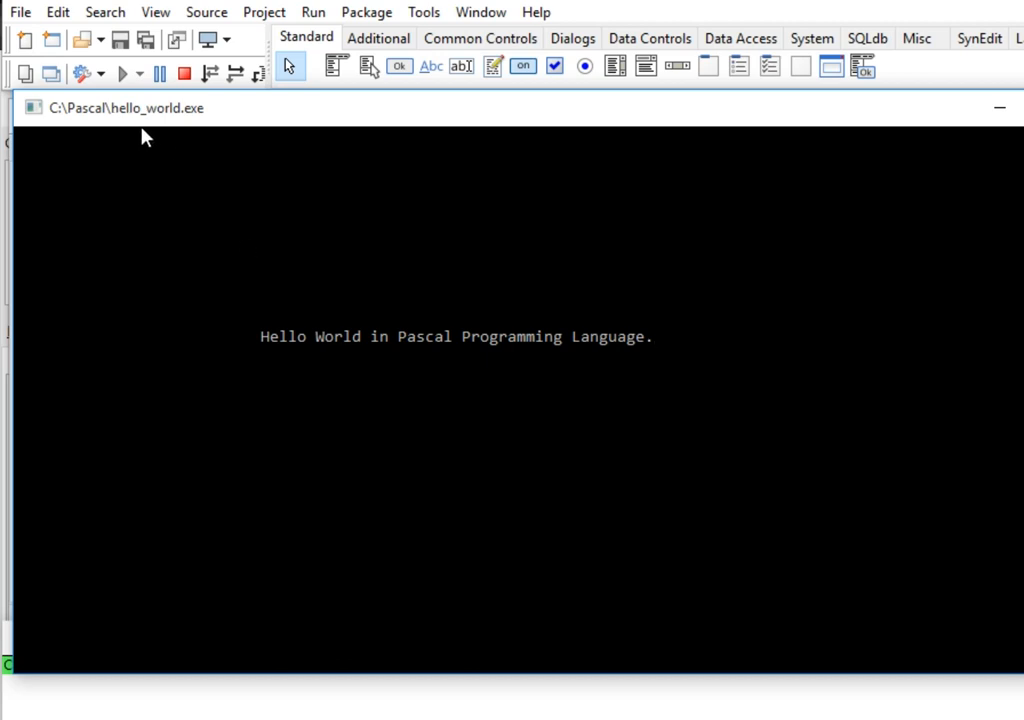
mouse_move(108, 580)
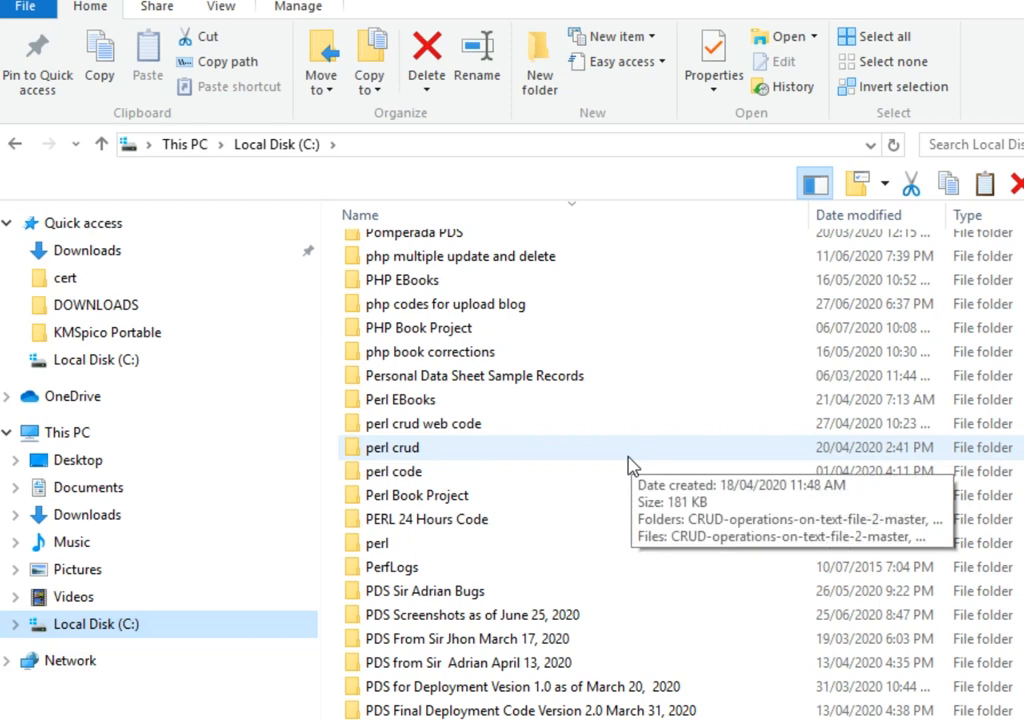
Step: Locate and enter the Pascal folder on Local Disk (C:)
scroll(up, 3)
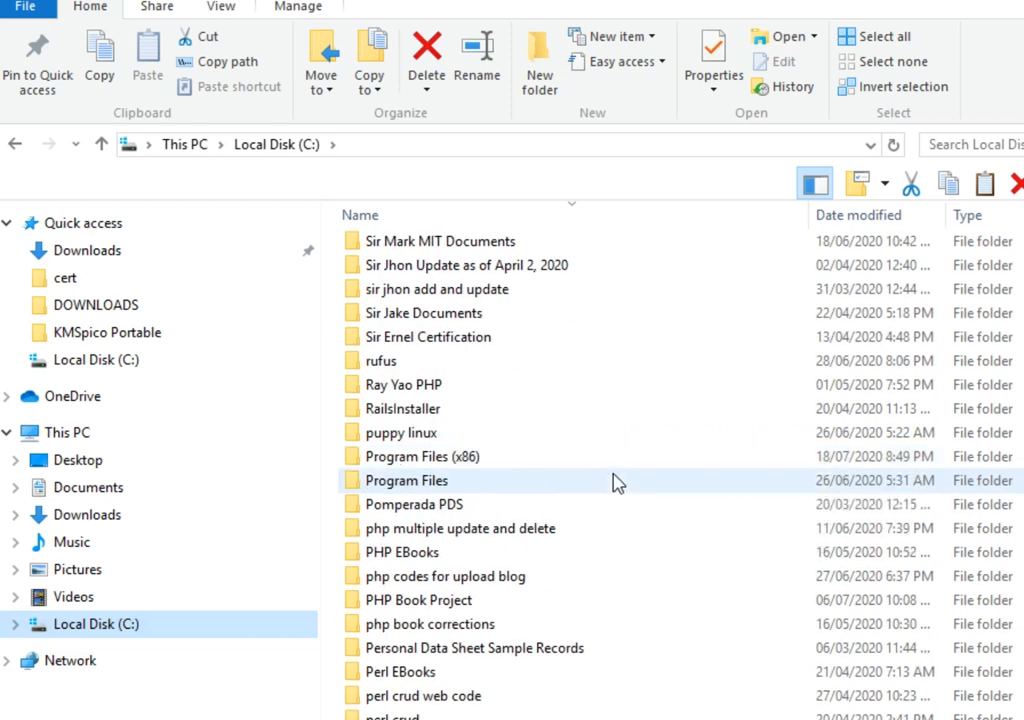
scroll(down, 3)
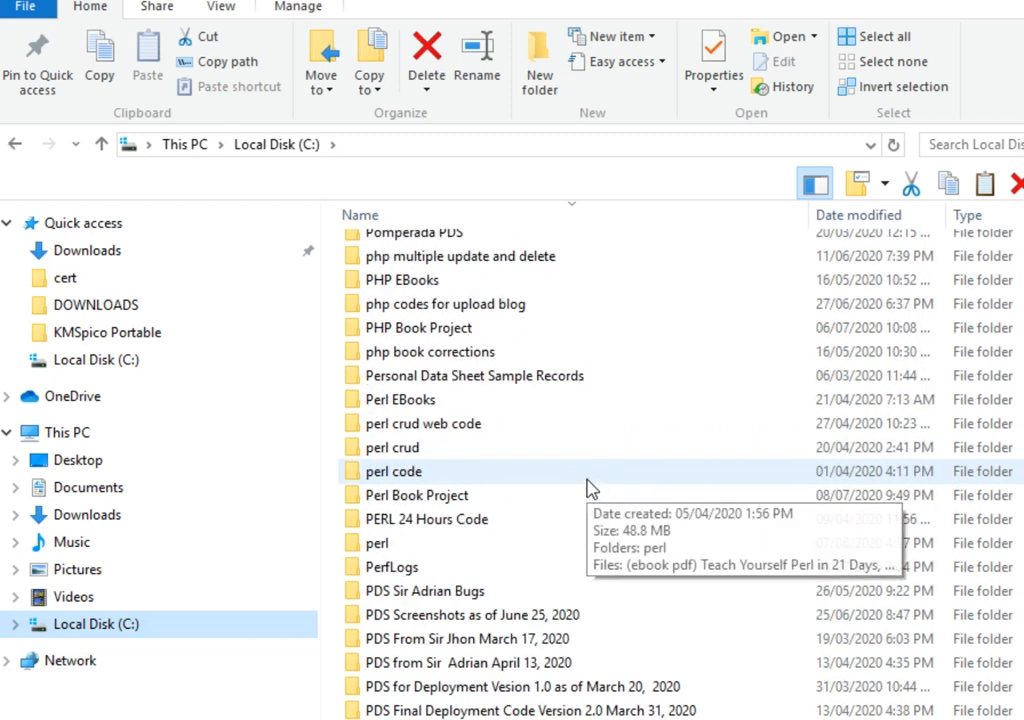
scroll(down, 3)
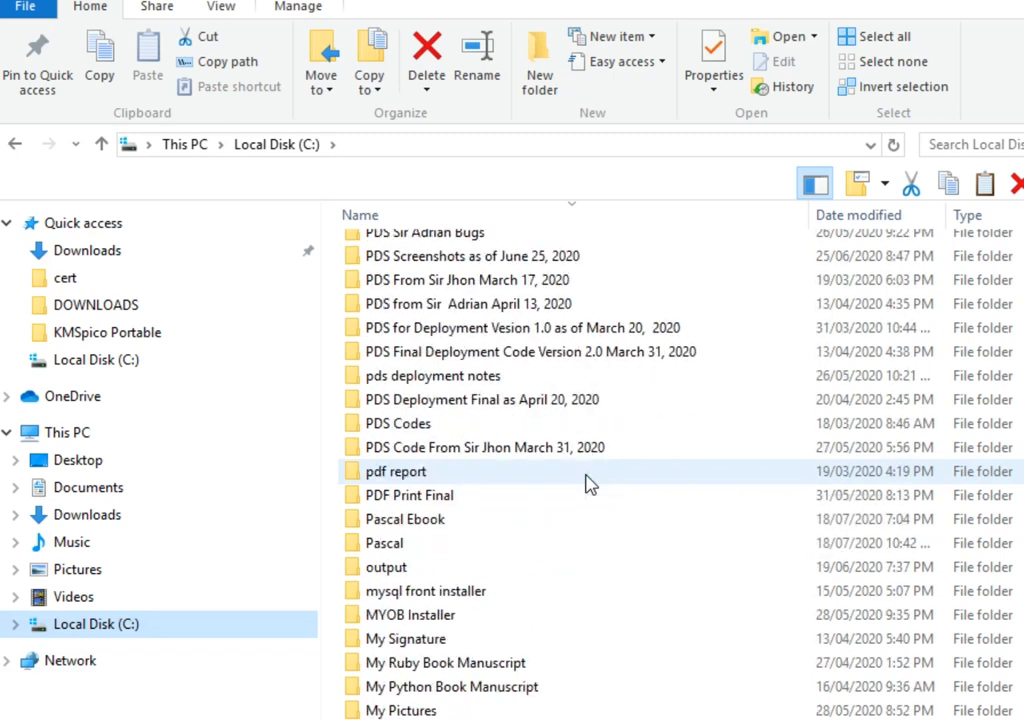
double_click(384, 544)
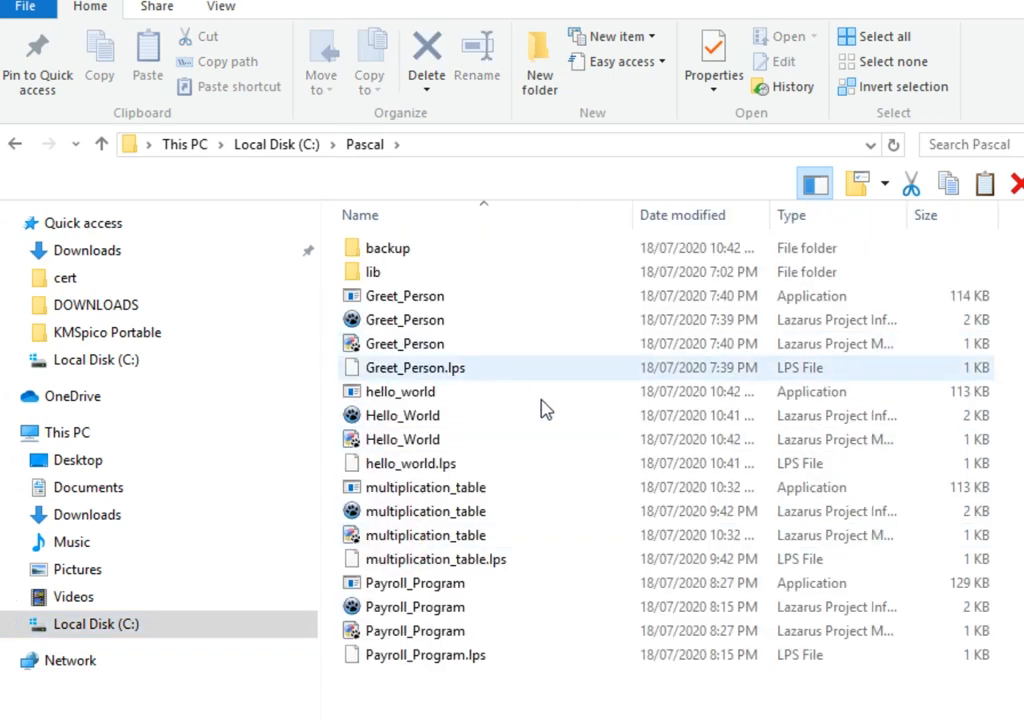
Step: Launch the hello_world application directly, view its greeting and close the console
click(412, 584)
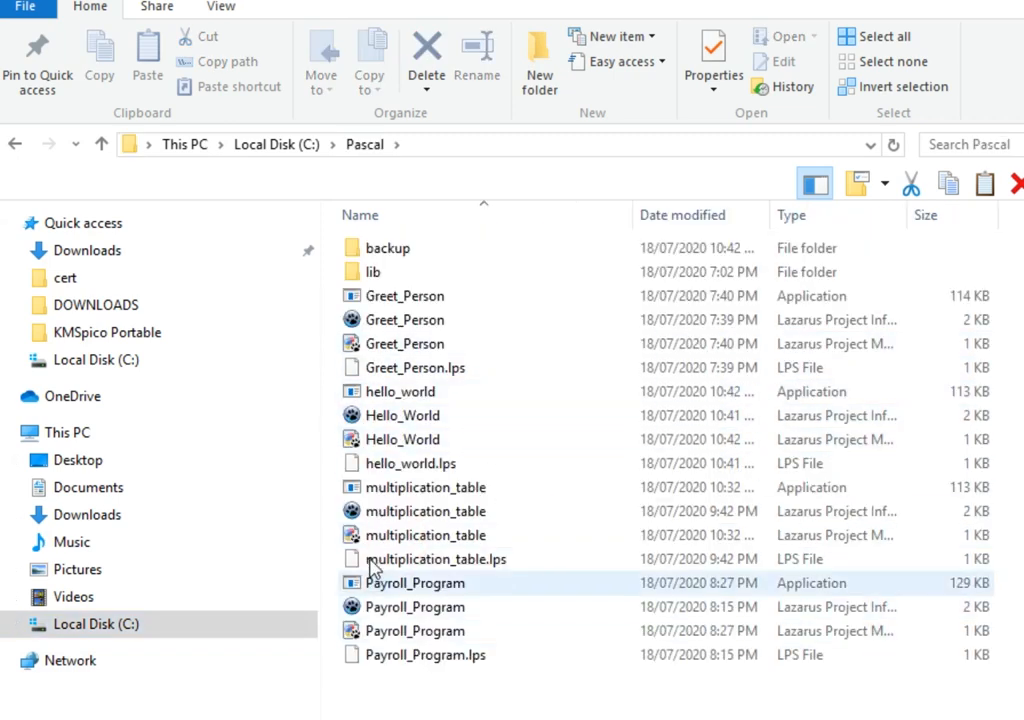
click(404, 414)
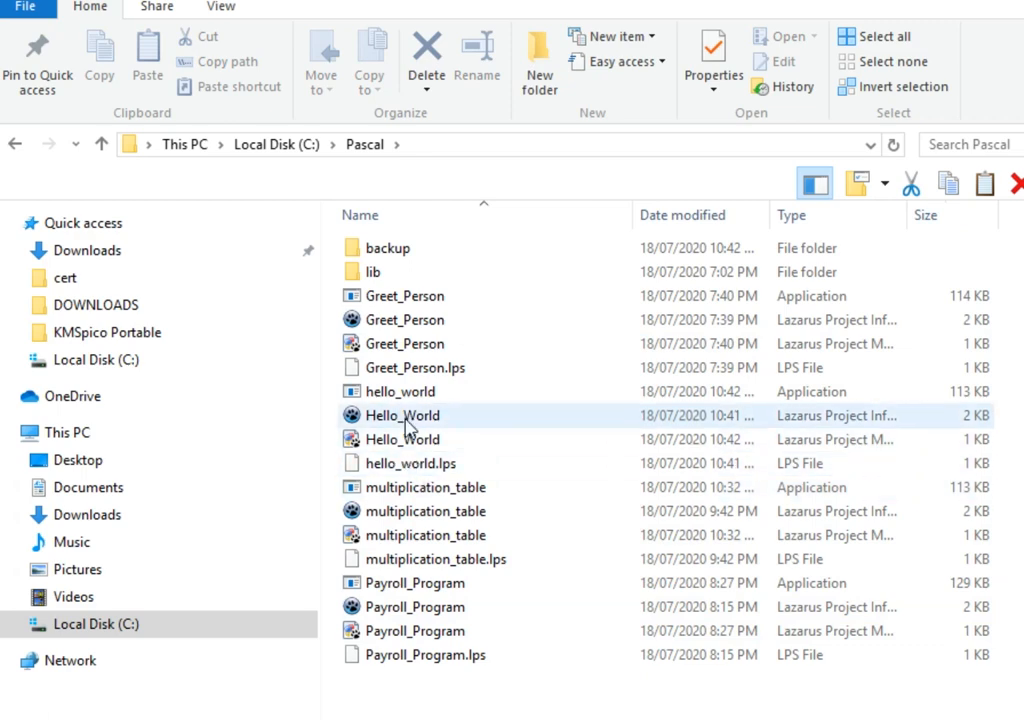
click(400, 390)
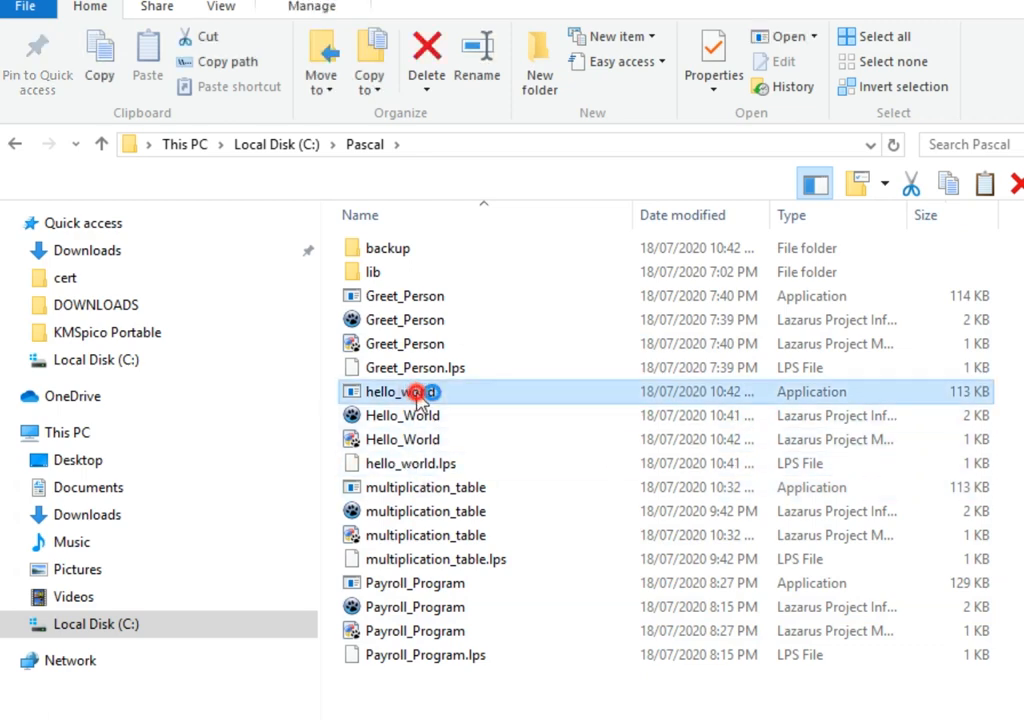
double_click(398, 390)
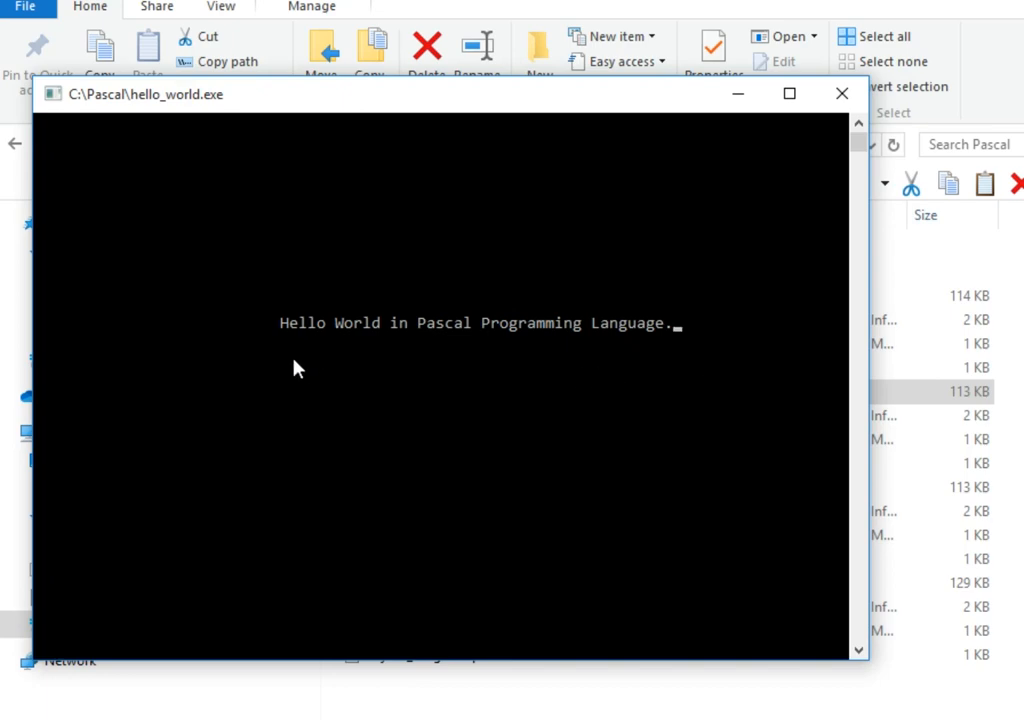
mouse_move(842, 94)
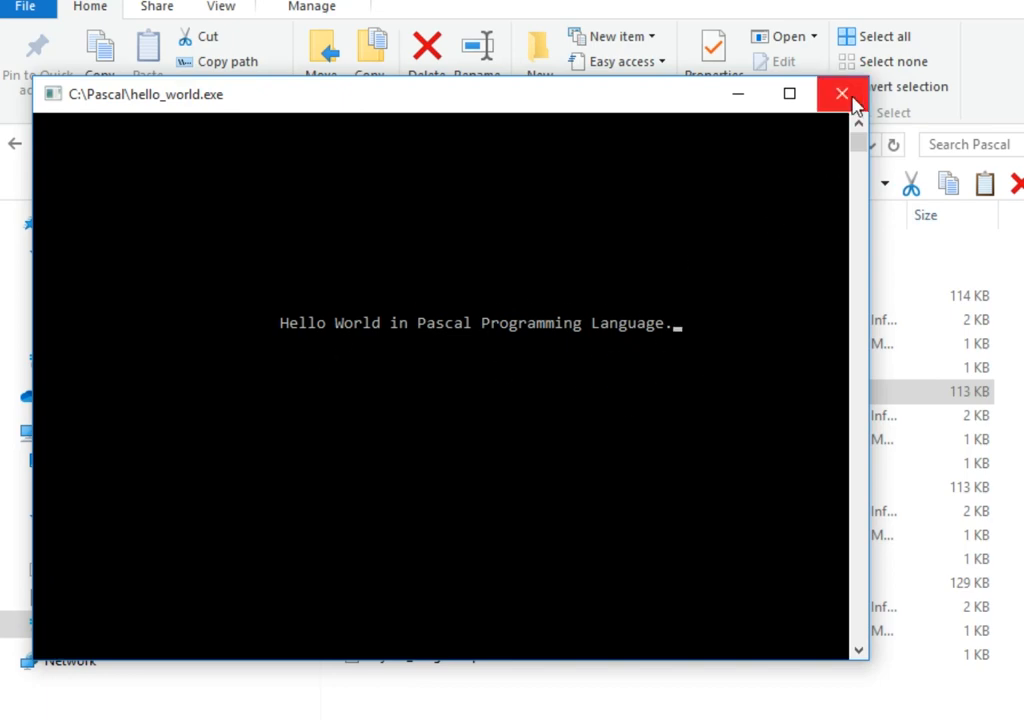
click(840, 94)
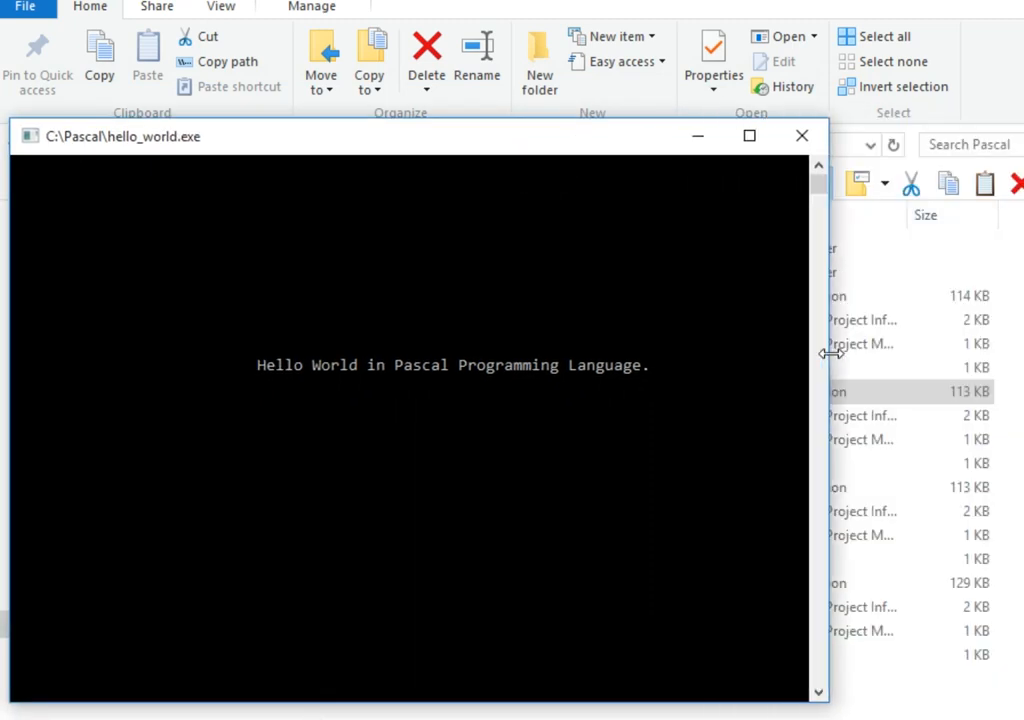
mouse_move(832, 388)
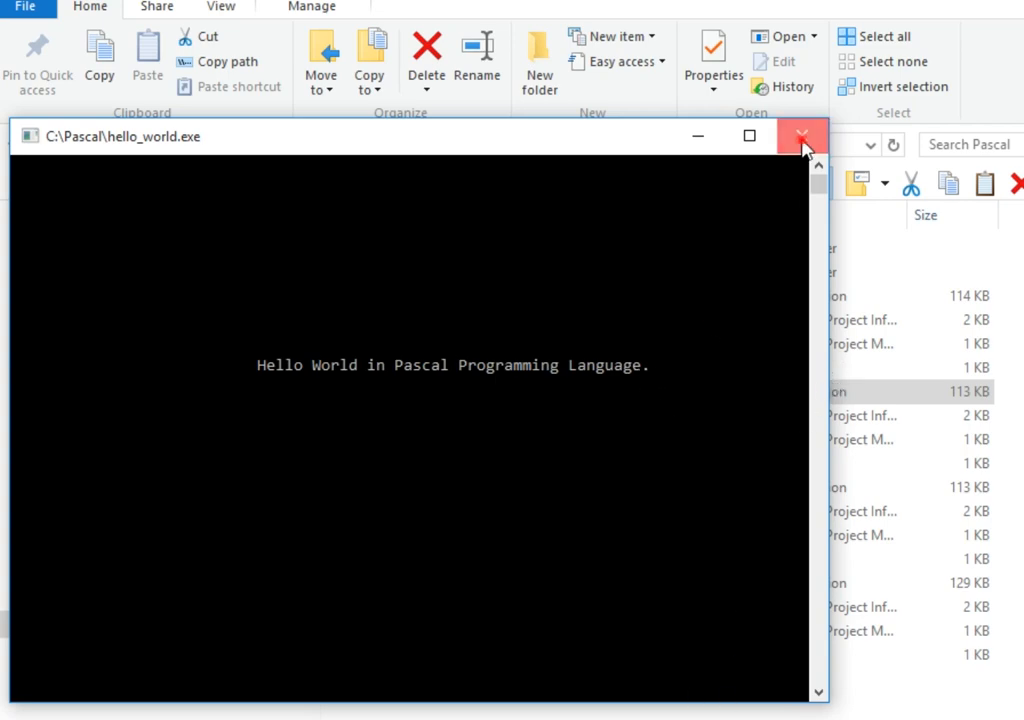
Step: Close the running console window and refocus the Hello_World.lpr source editor
click(800, 136)
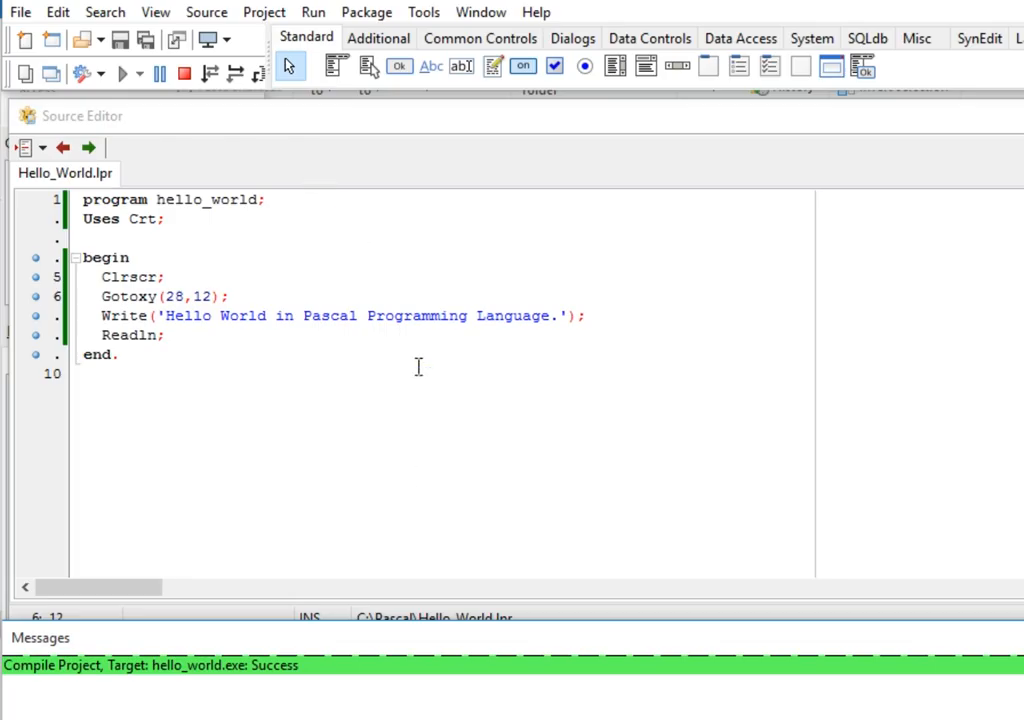
click(456, 432)
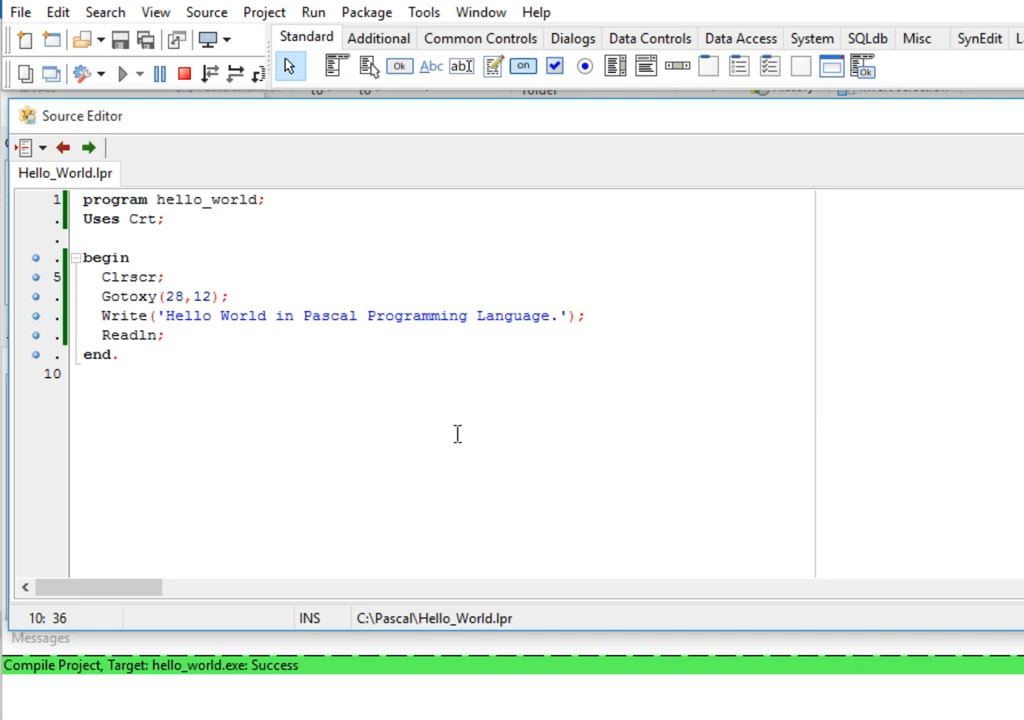
click(404, 374)
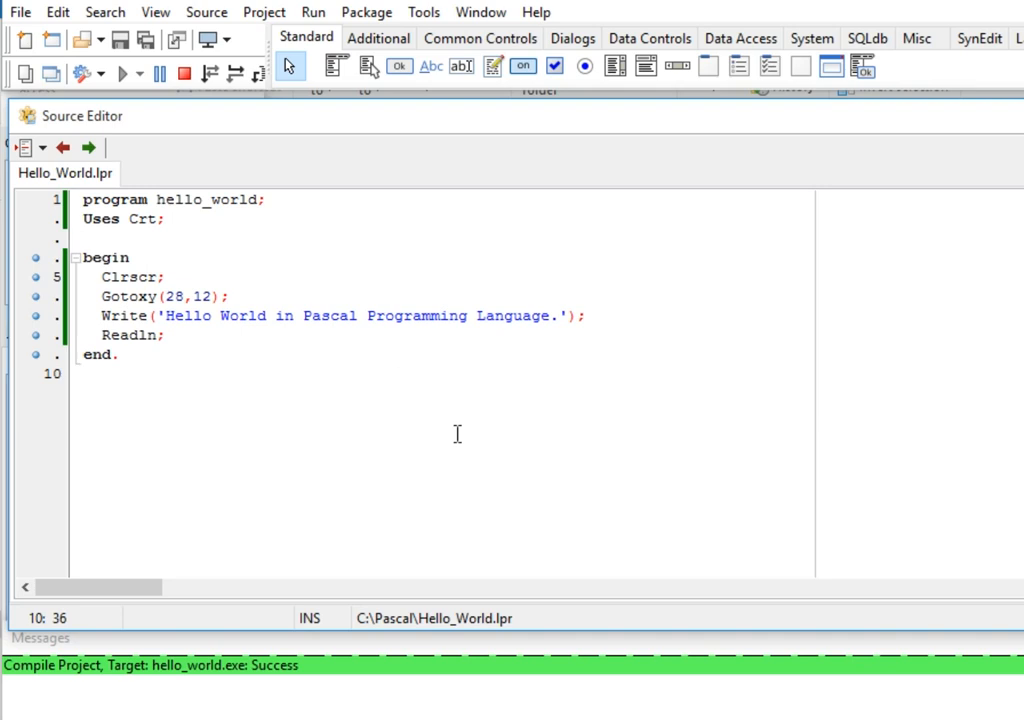
click(404, 374)
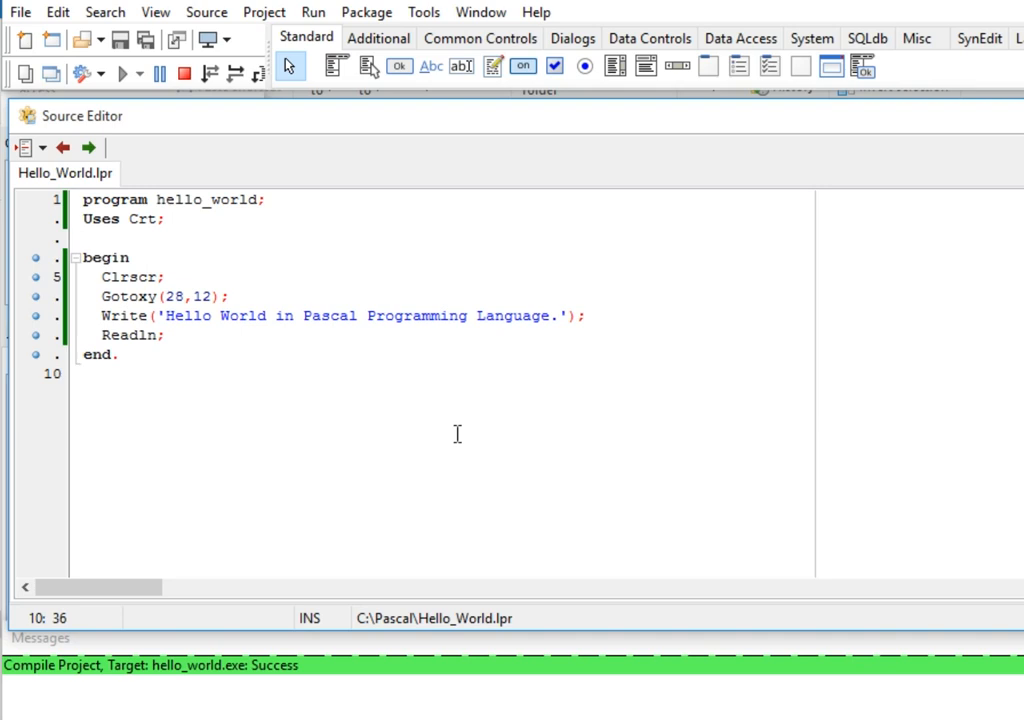
click(404, 374)
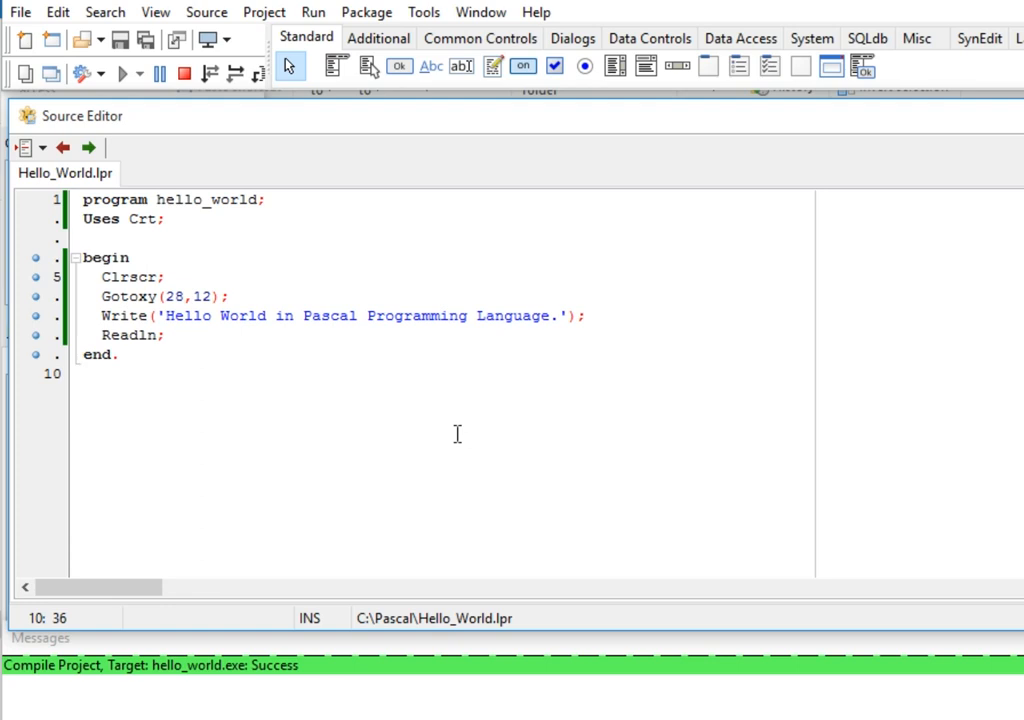
mouse_move(956, 352)
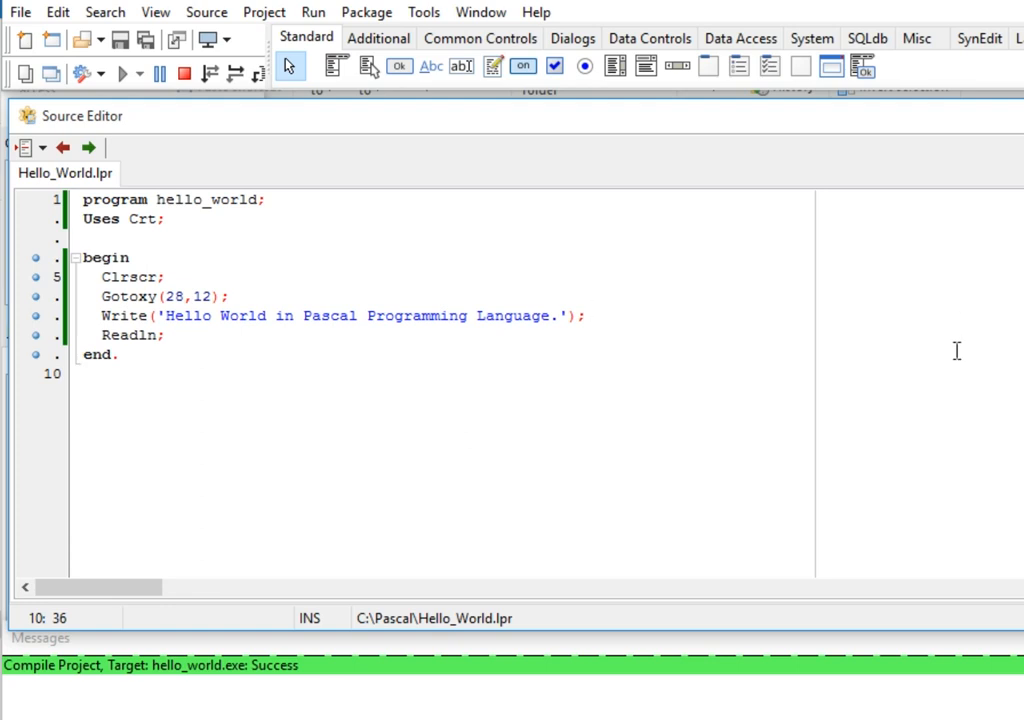